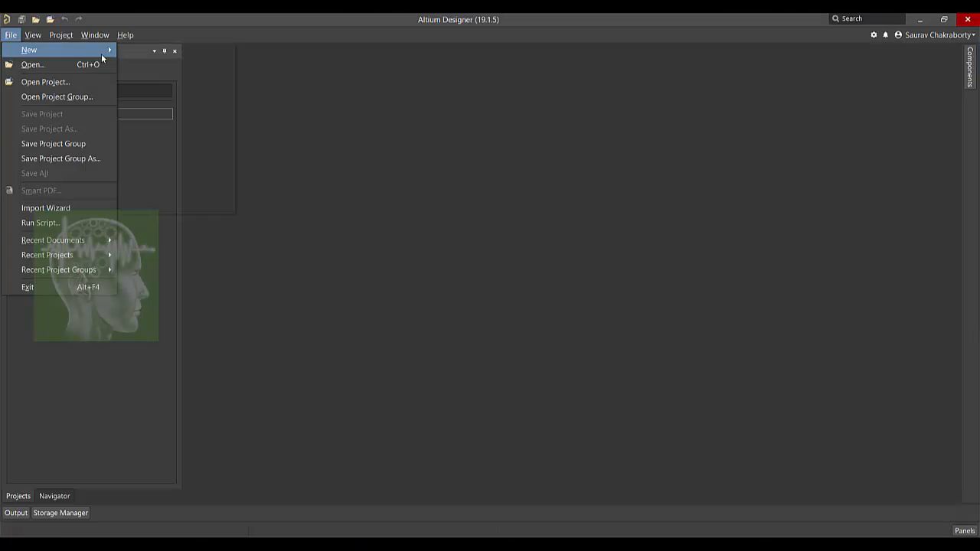
# Create a new PCB project named 555_Timer_1 in the project group.
pyautogui.click(27, 49)
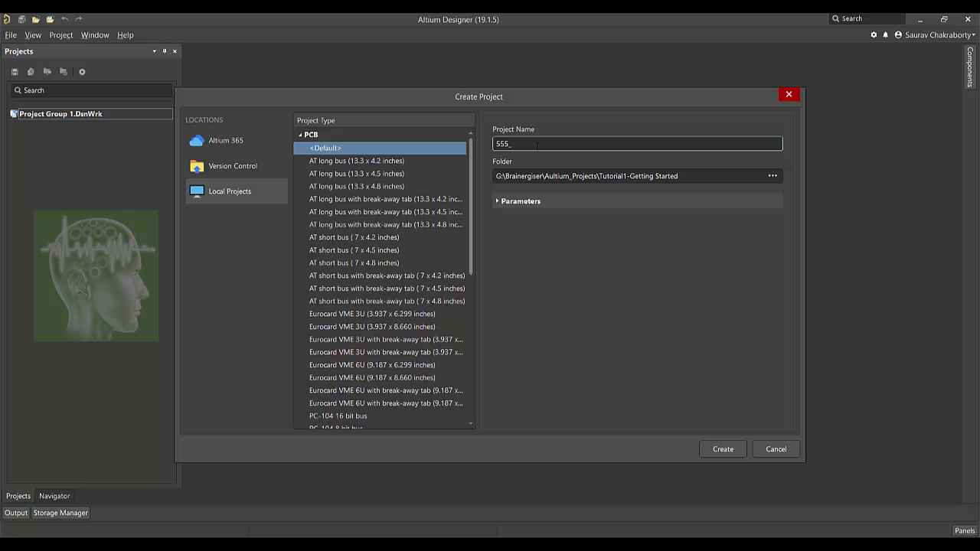
pyautogui.click(772, 176)
pyautogui.write('Timer_1')
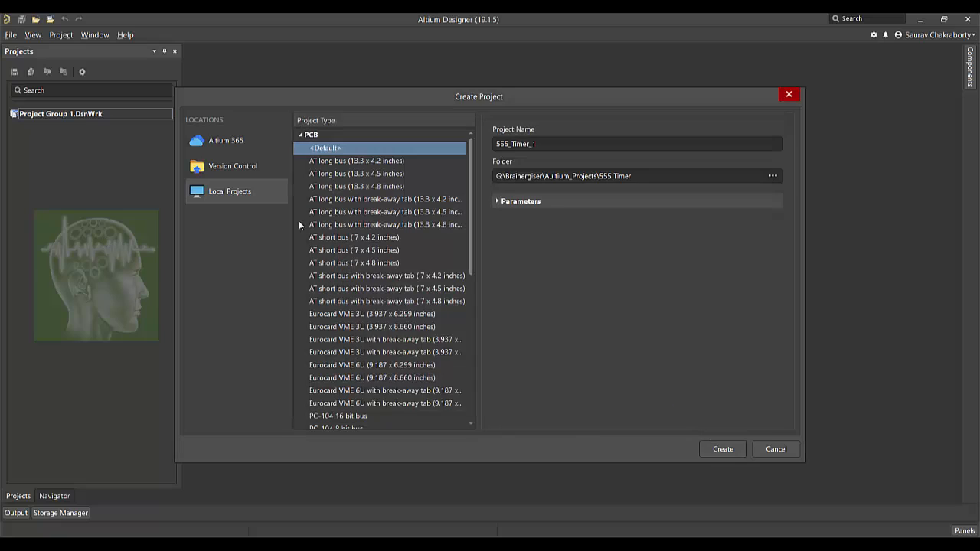
pyautogui.click(722, 449)
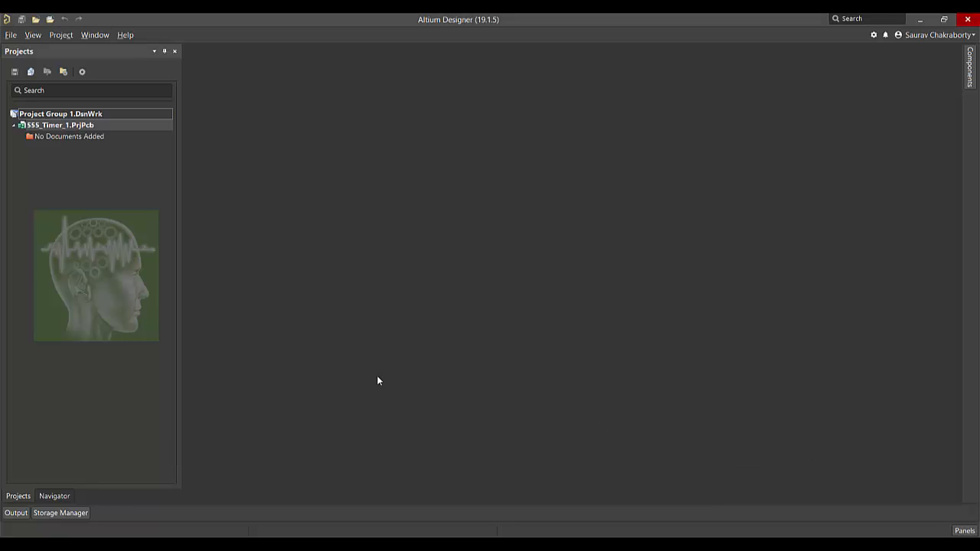
# Add a new schematic sheet 555-Timer-1.SchDoc to the 555_Timer_1 project.
pyautogui.rightClick(58, 125)
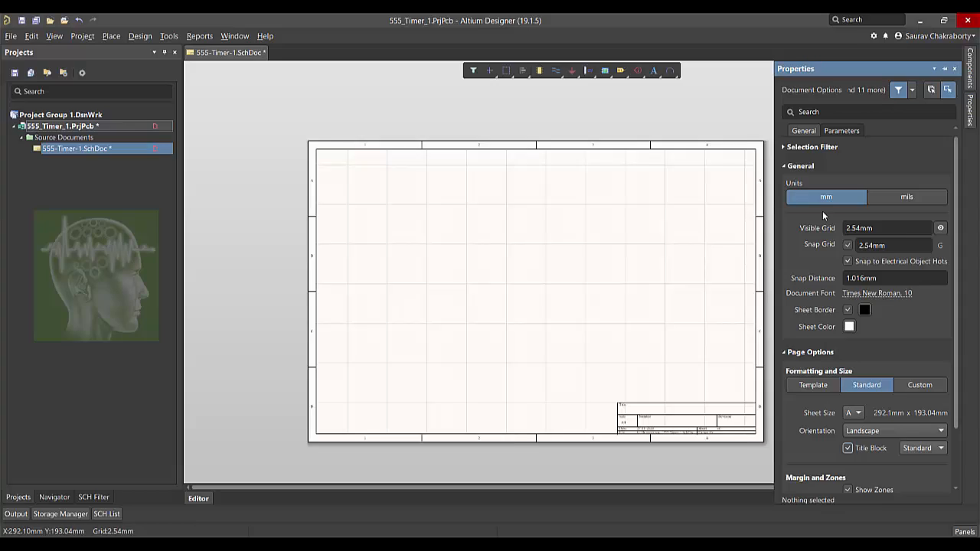
pyautogui.click(907, 196)
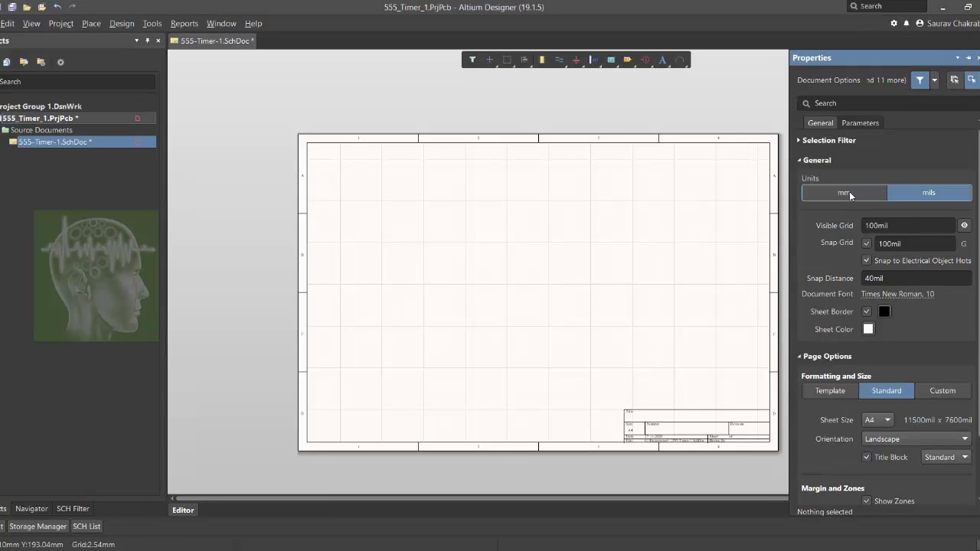
pyautogui.click(843, 193)
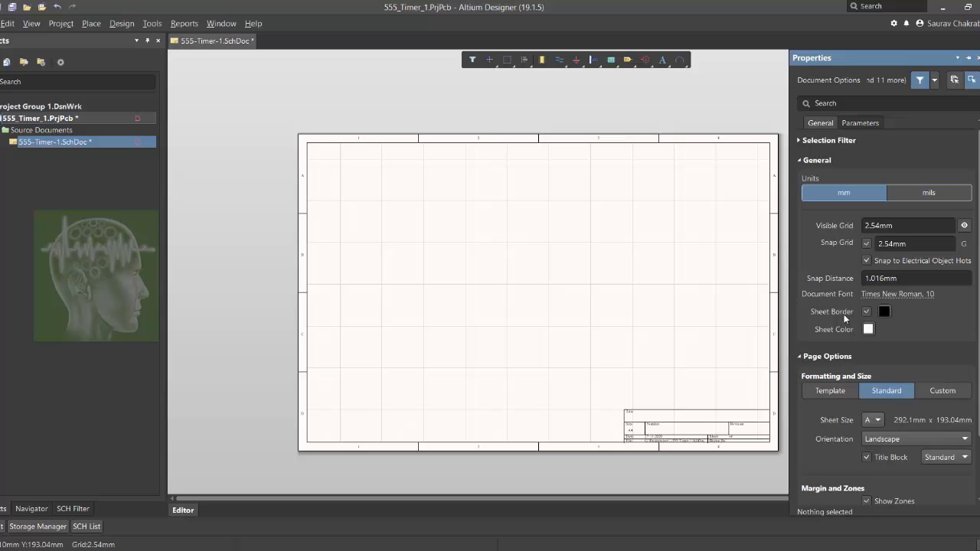
pyautogui.click(884, 313)
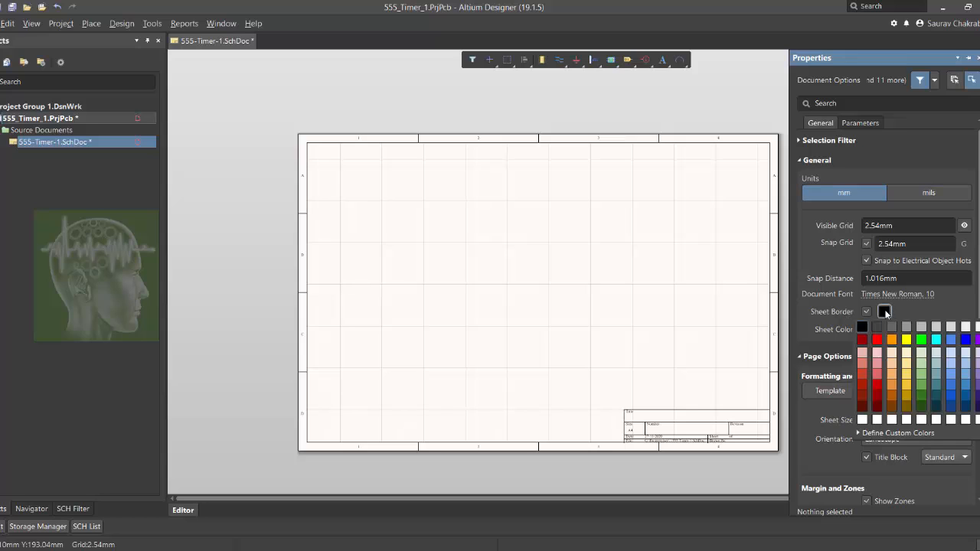
pyautogui.click(876, 340)
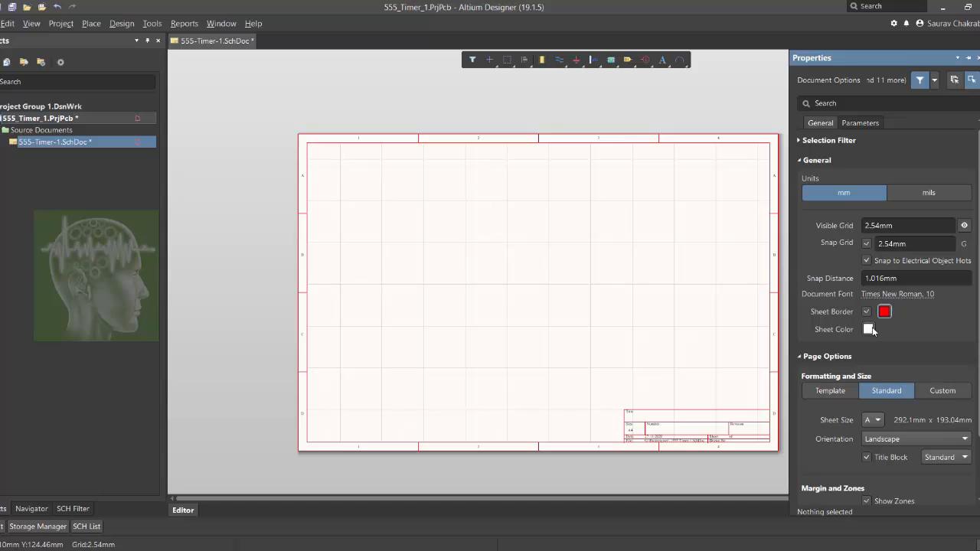
pyautogui.click(870, 329)
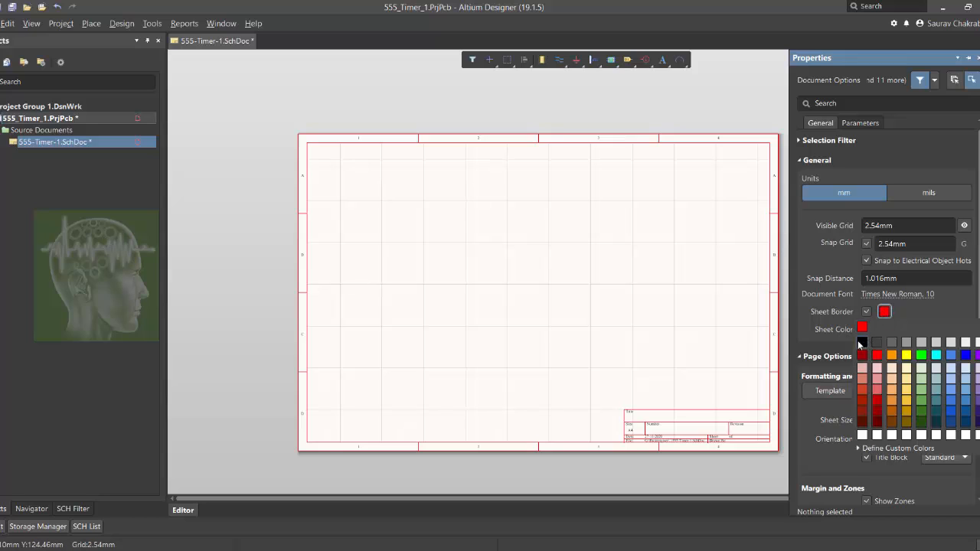
pyautogui.click(864, 343)
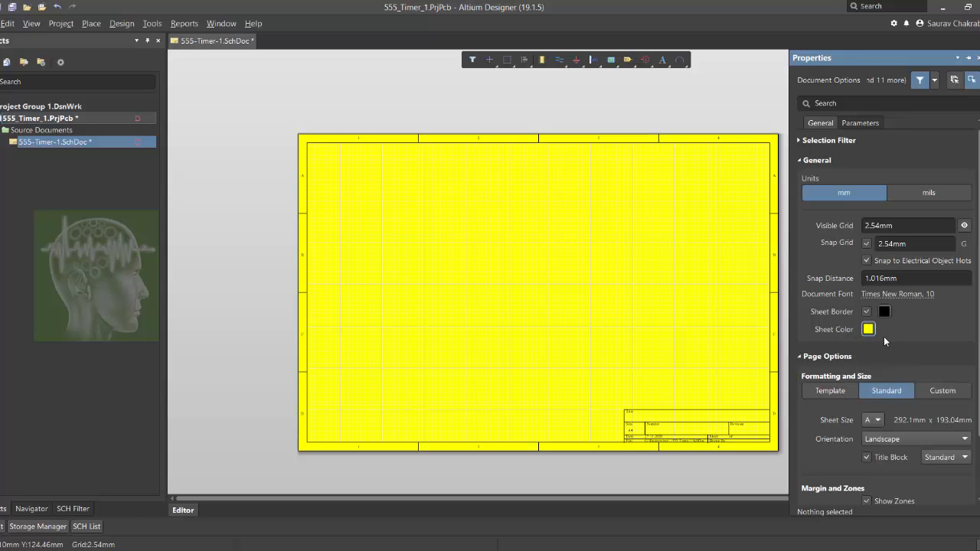
pyautogui.click(869, 328)
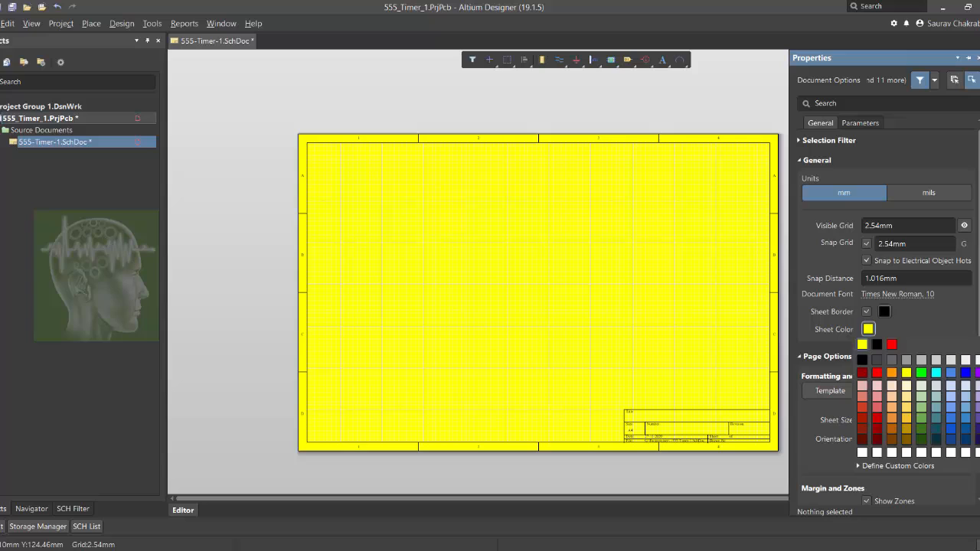
pyautogui.click(868, 328)
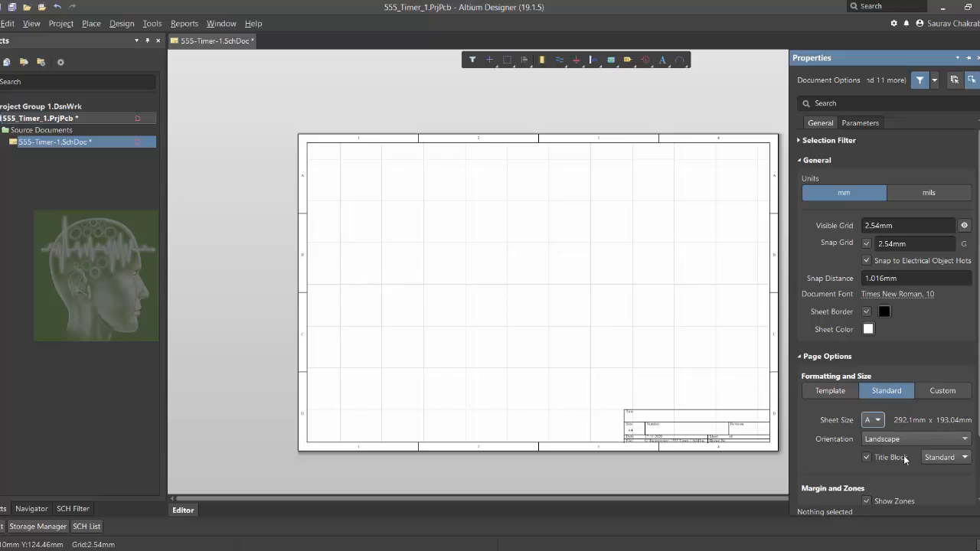
# Try the ANSI title block, toggle it off and on, keep Standard, and set units to mils.
pyautogui.click(964, 456)
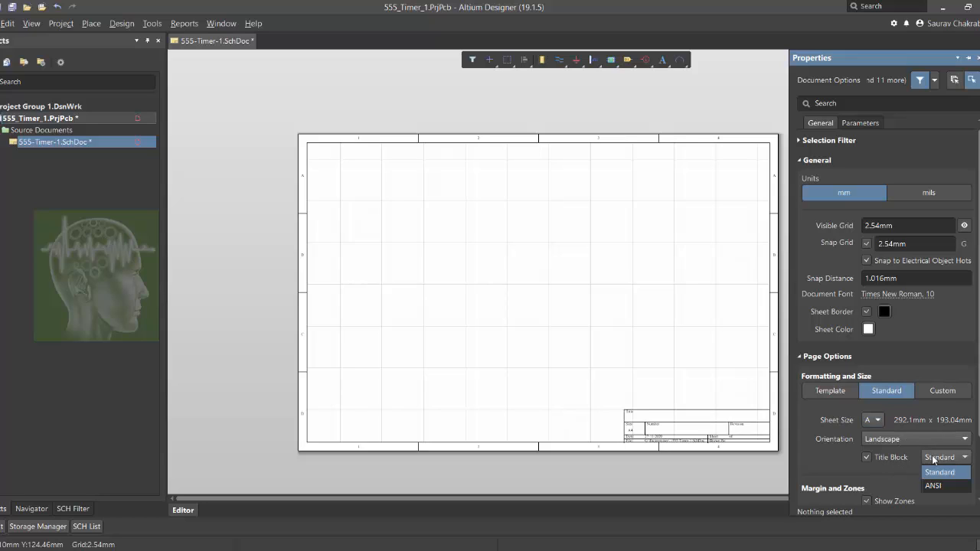
pyautogui.click(933, 485)
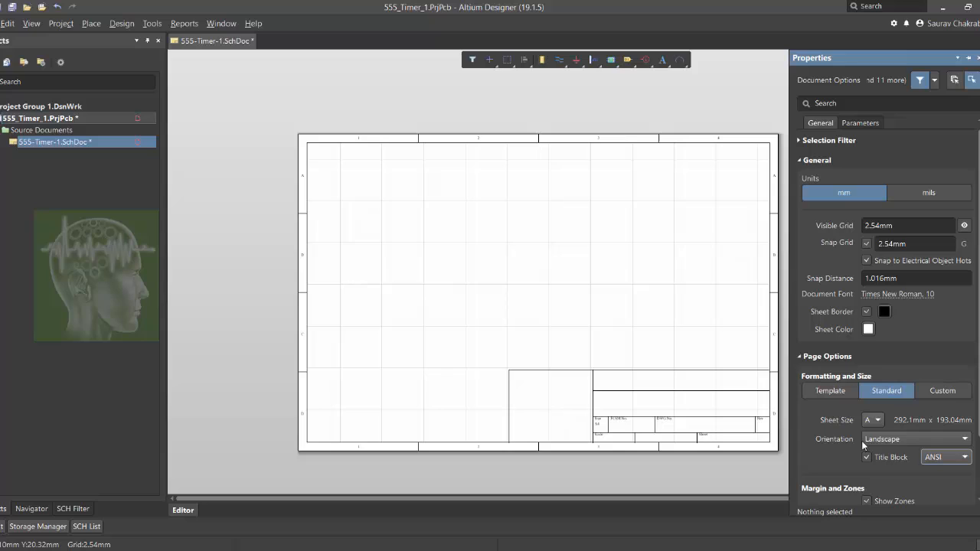
pyautogui.click(945, 456)
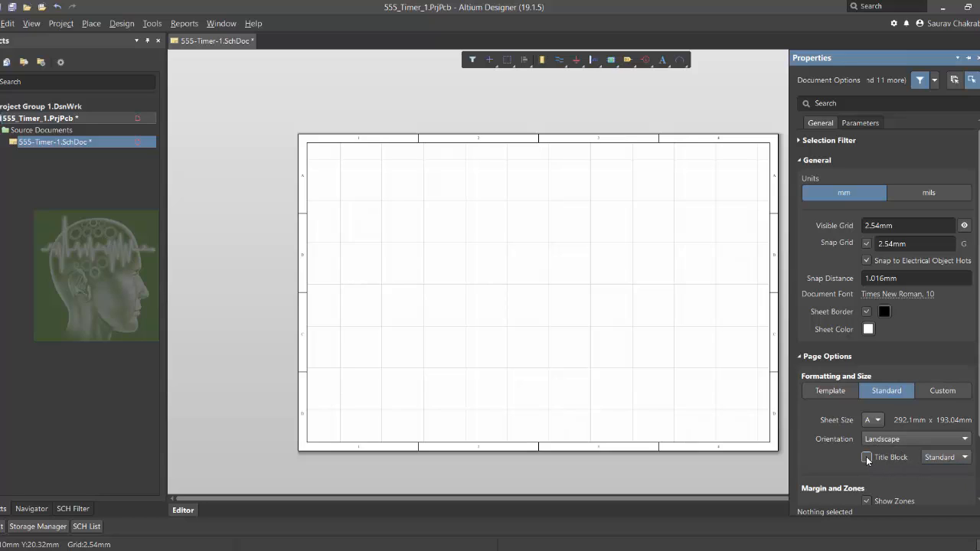
pyautogui.click(867, 456)
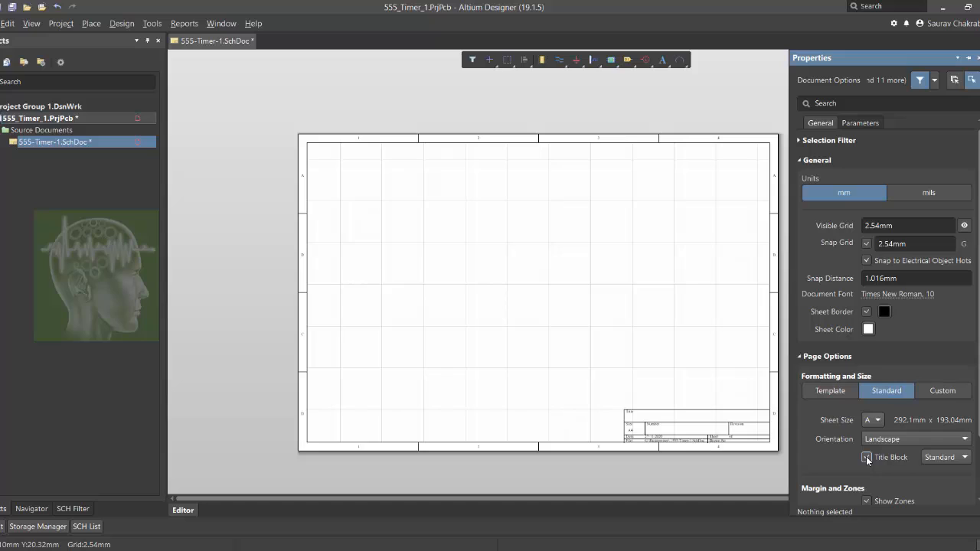
pyautogui.click(867, 456)
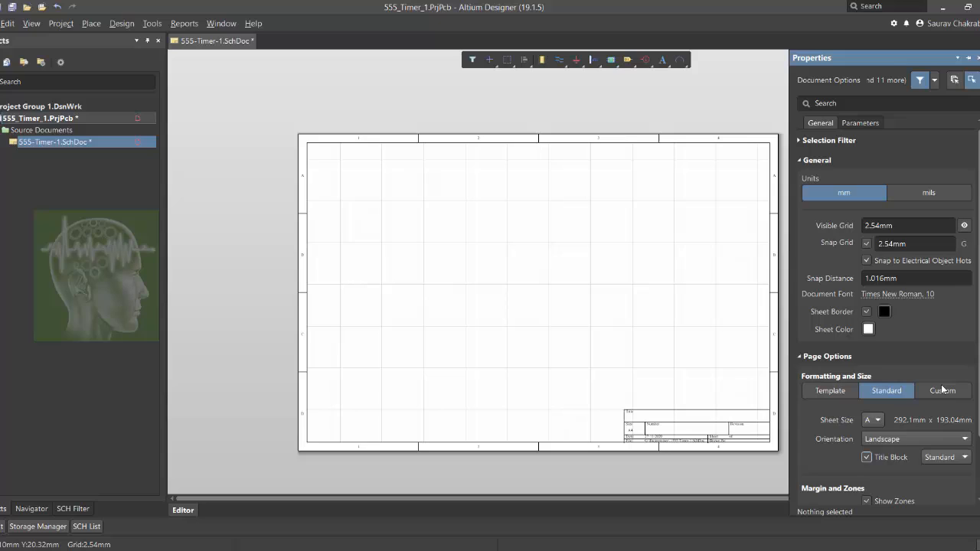
pyautogui.click(907, 202)
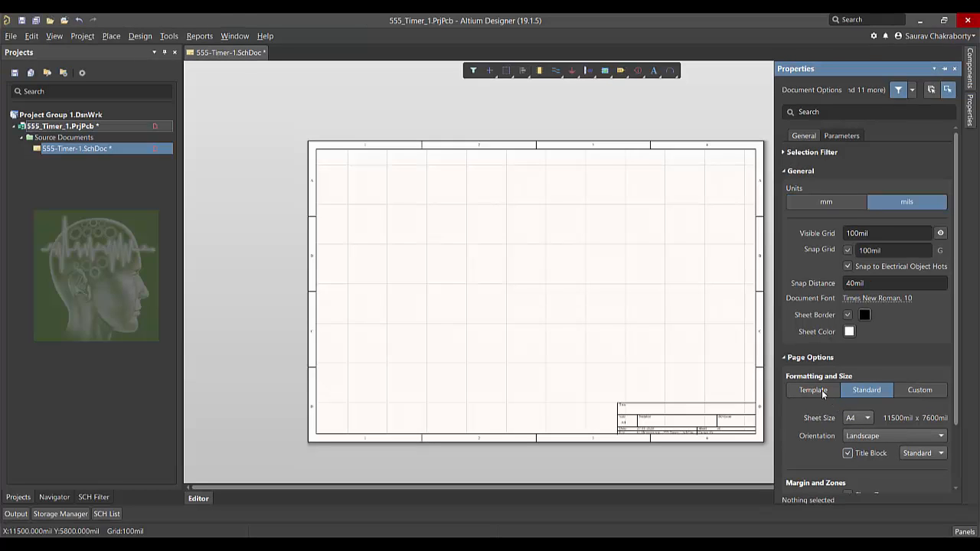
# Switch the sheet to the A4 template with the Altium title block.
pyautogui.click(812, 390)
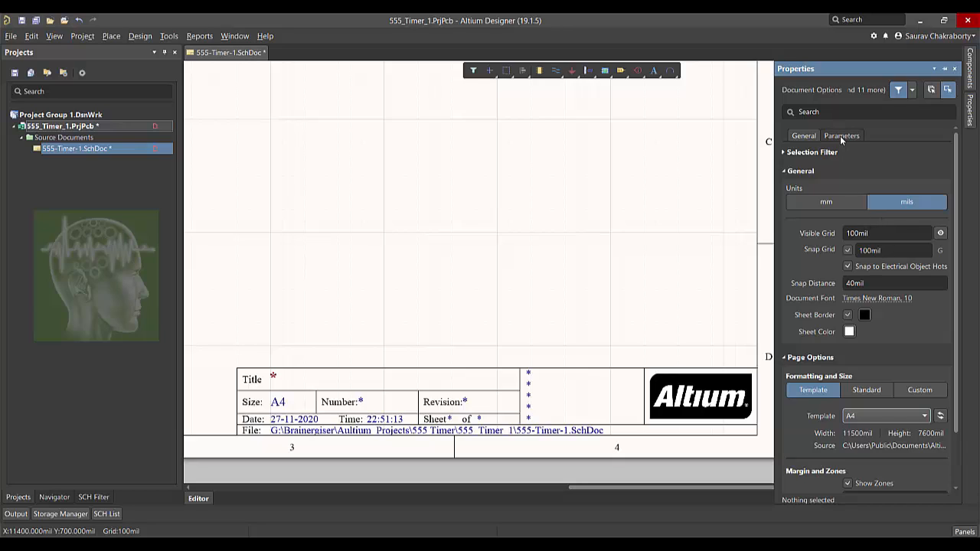
# Set the sheet parameters Title to '555 Timer' and Revision to '1.0'.
pyautogui.click(841, 134)
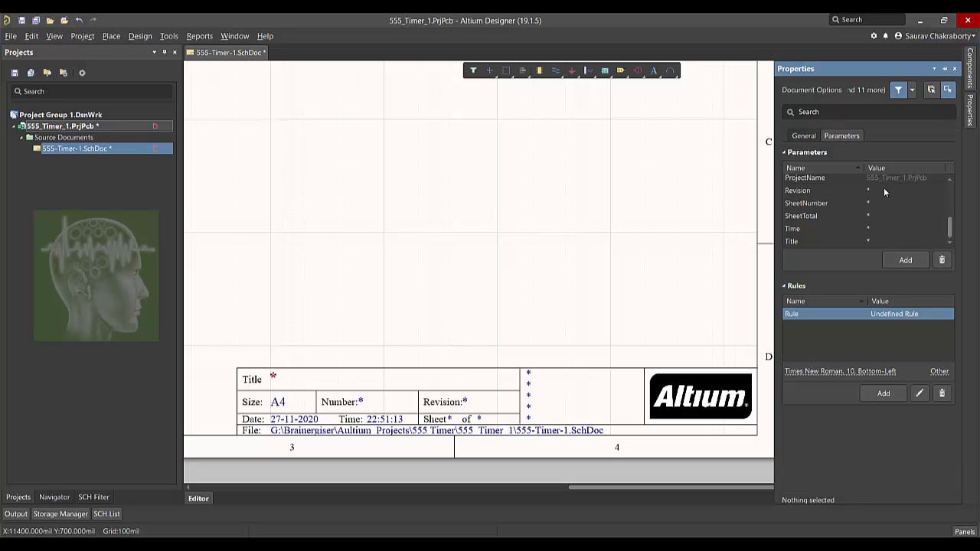
pyautogui.moveTo(875, 248)
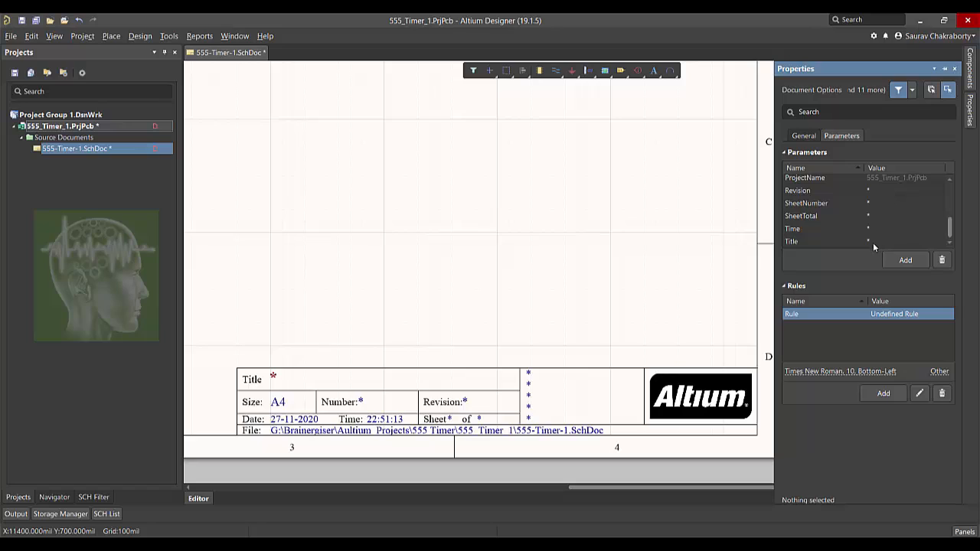
pyautogui.click(824, 242)
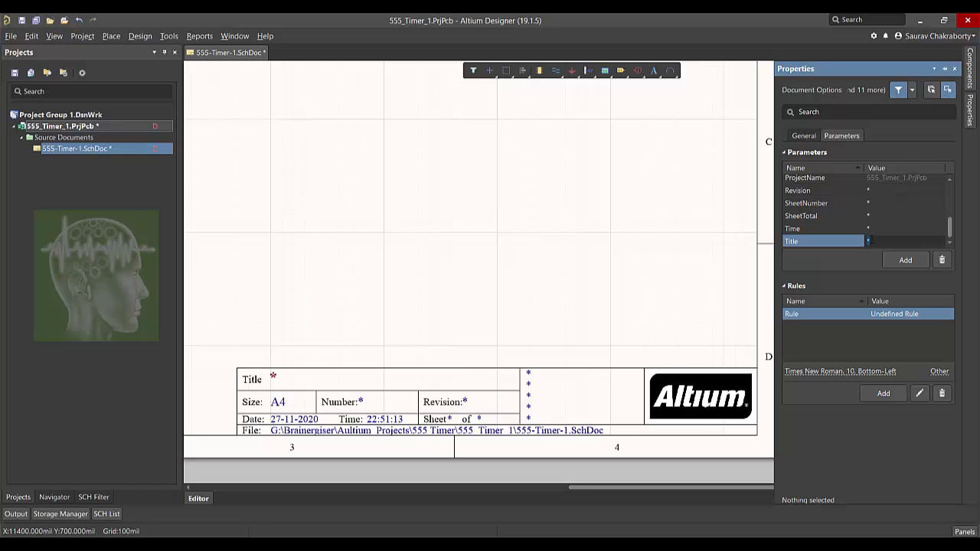
pyautogui.write('555 Timer')
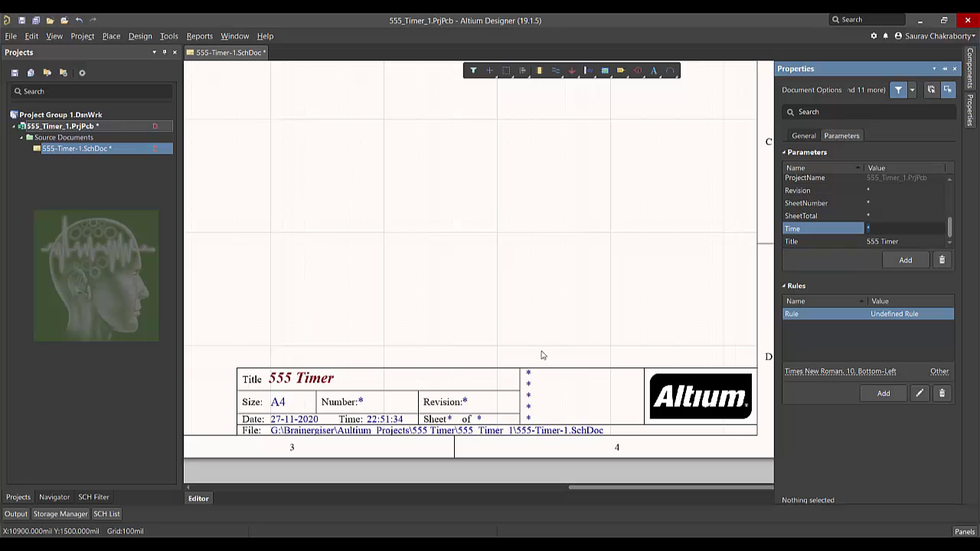
pyautogui.moveTo(530, 325)
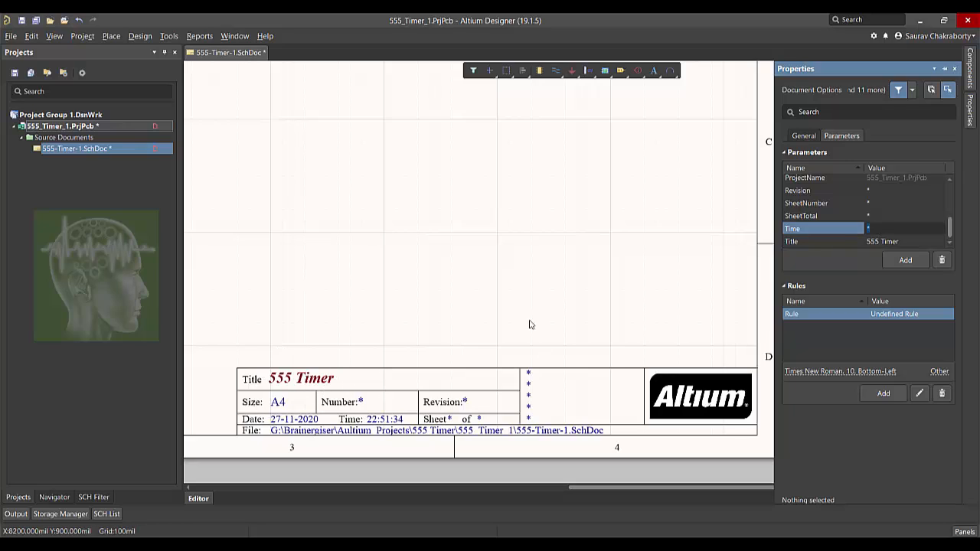
pyautogui.click(798, 190)
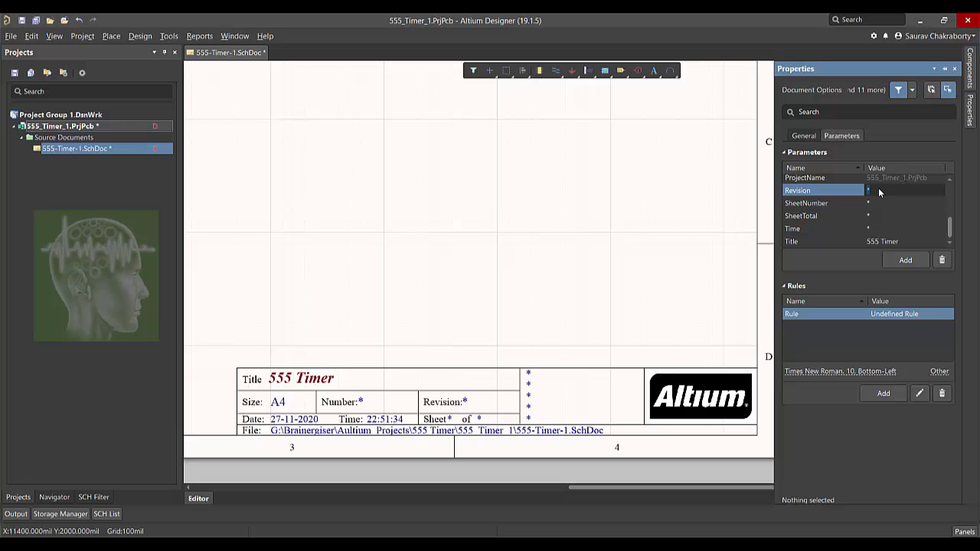
pyautogui.write('1.0')
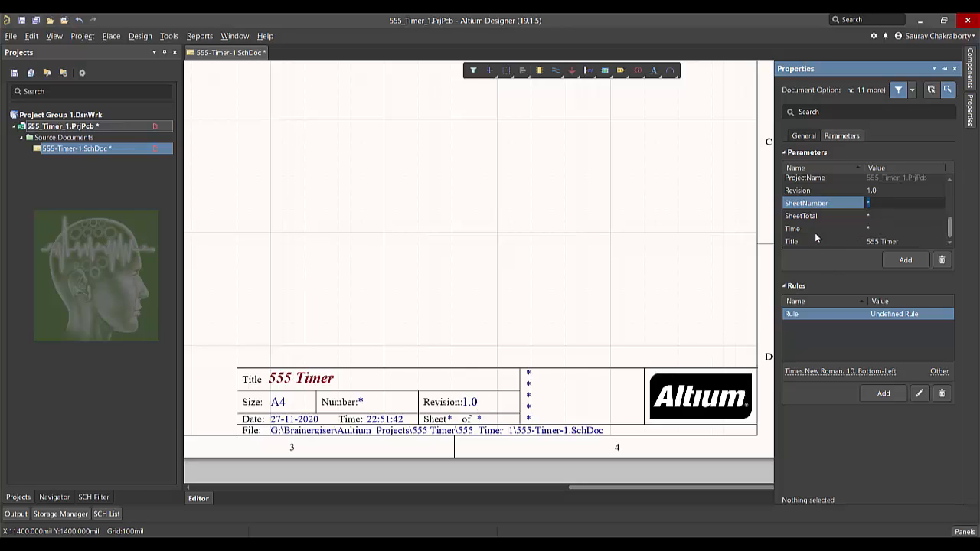
pyautogui.click(794, 228)
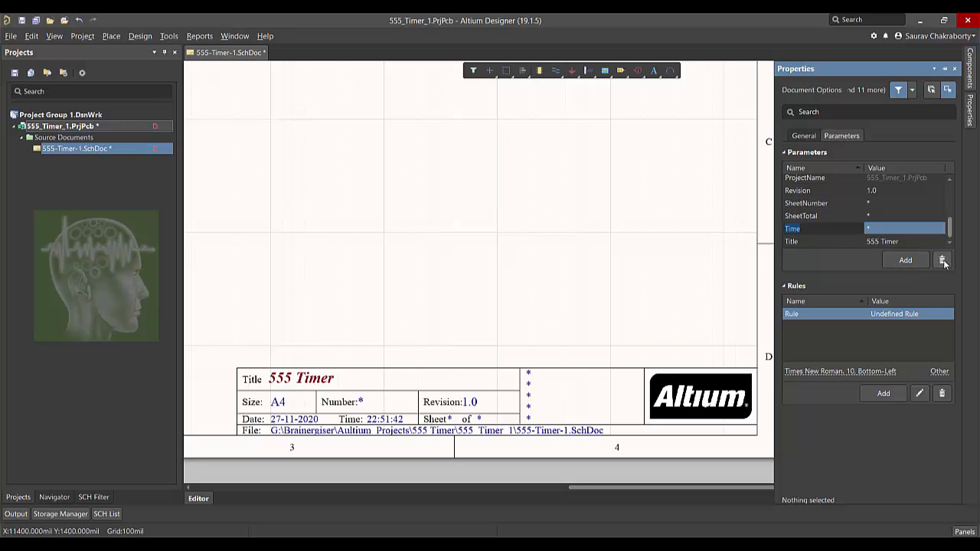
pyautogui.moveTo(942, 264)
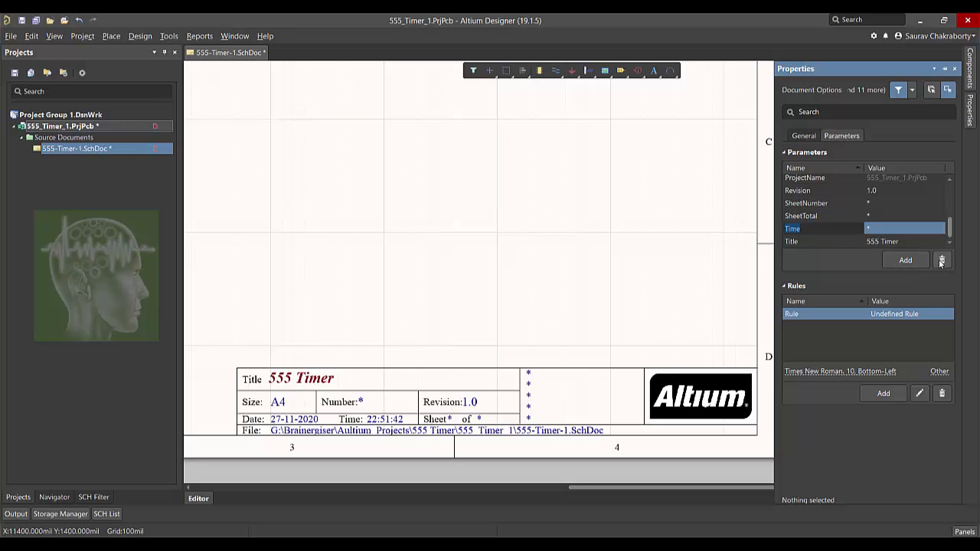
# Browse the Reviewer and SheetNumber parameters without filling them, then close Properties.
pyautogui.click(906, 261)
pyautogui.write('Reviewer')
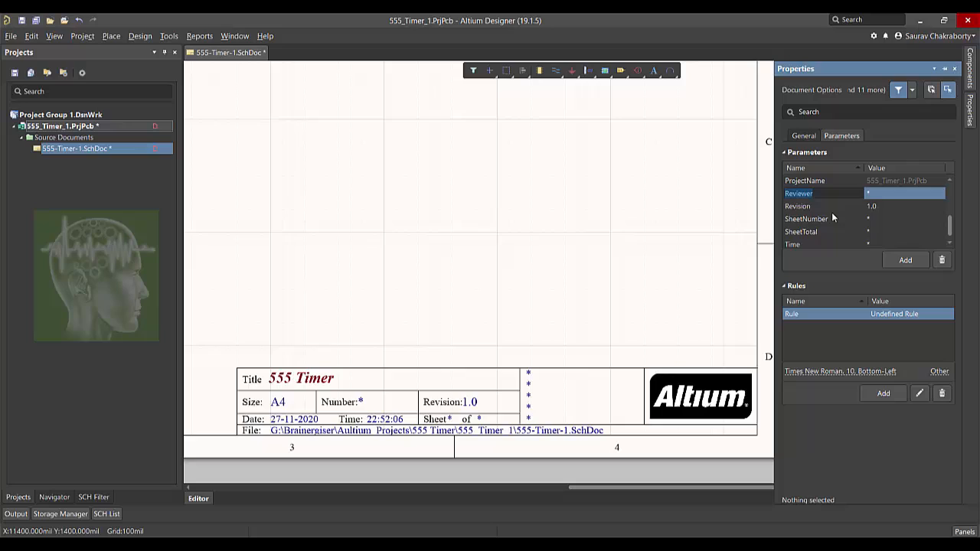
pyautogui.click(806, 219)
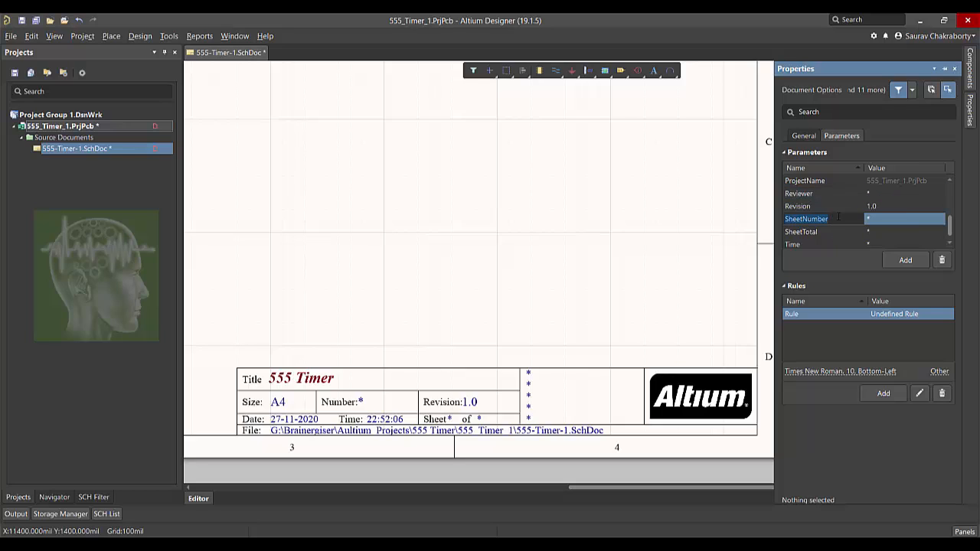
pyautogui.moveTo(861, 224)
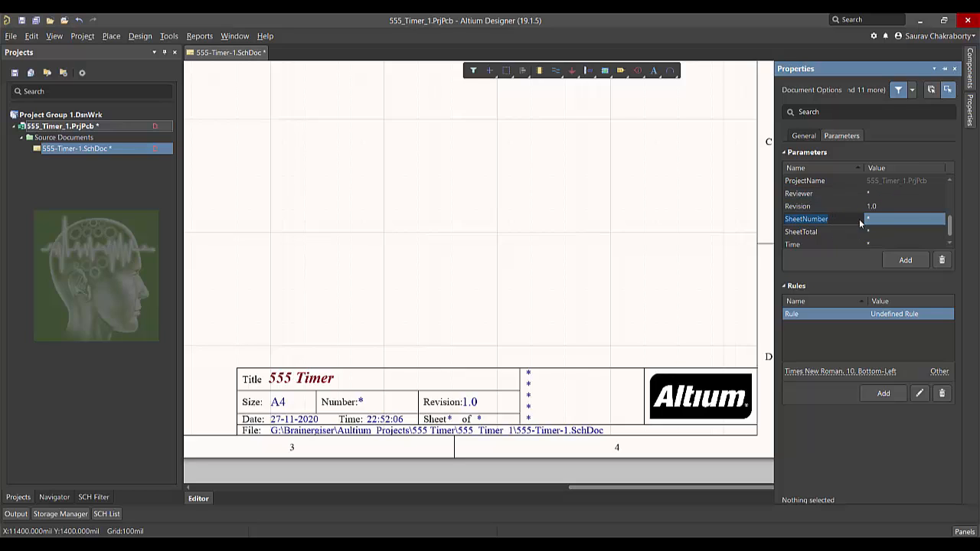
pyautogui.click(824, 231)
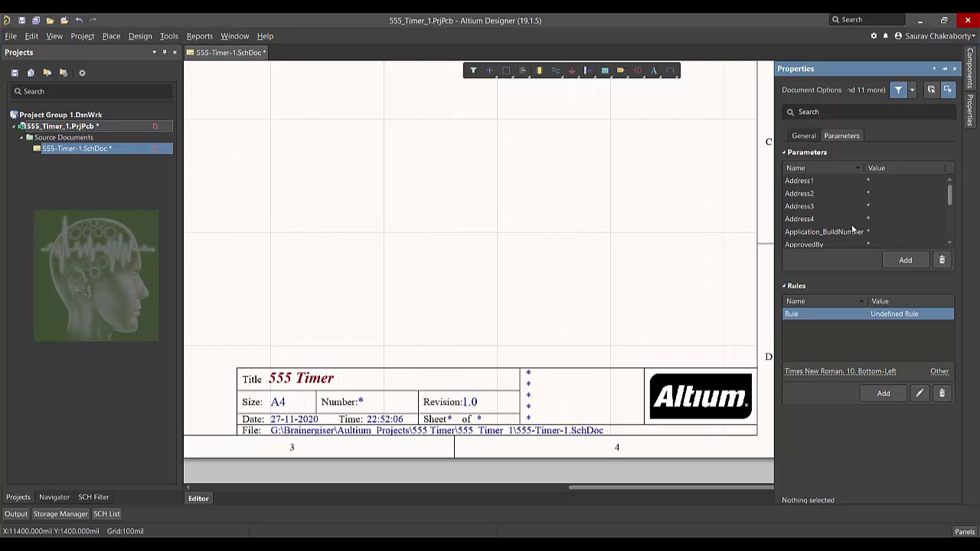
pyautogui.moveTo(852, 228)
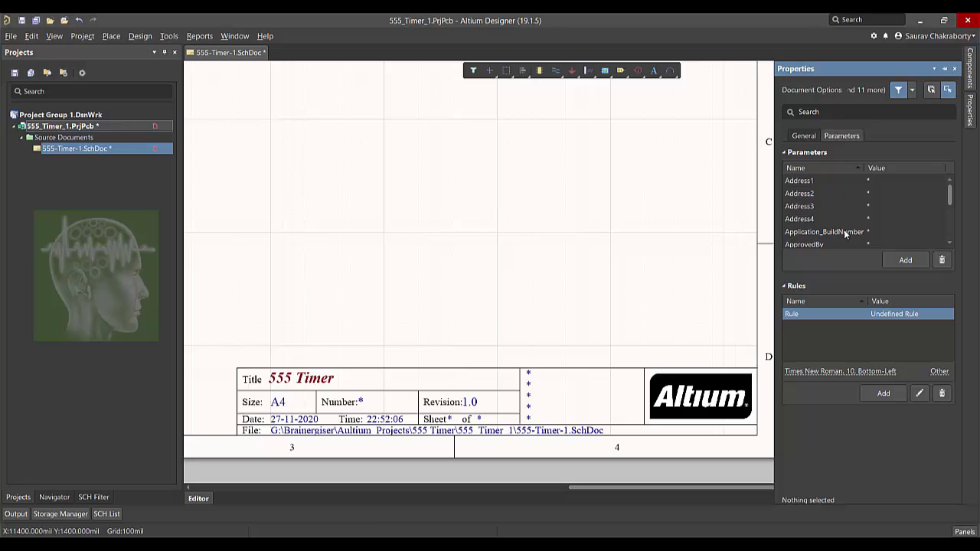
pyautogui.moveTo(762, 244)
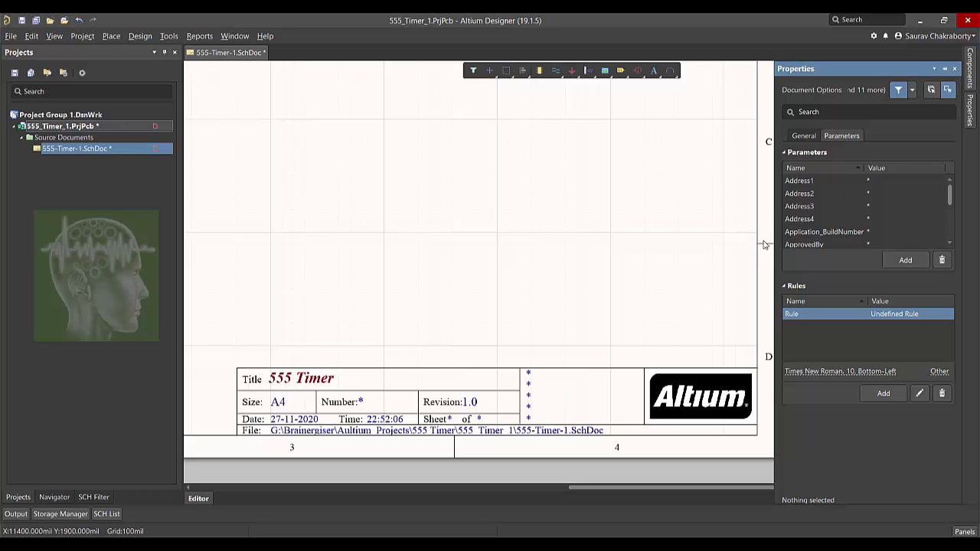
pyautogui.click(955, 68)
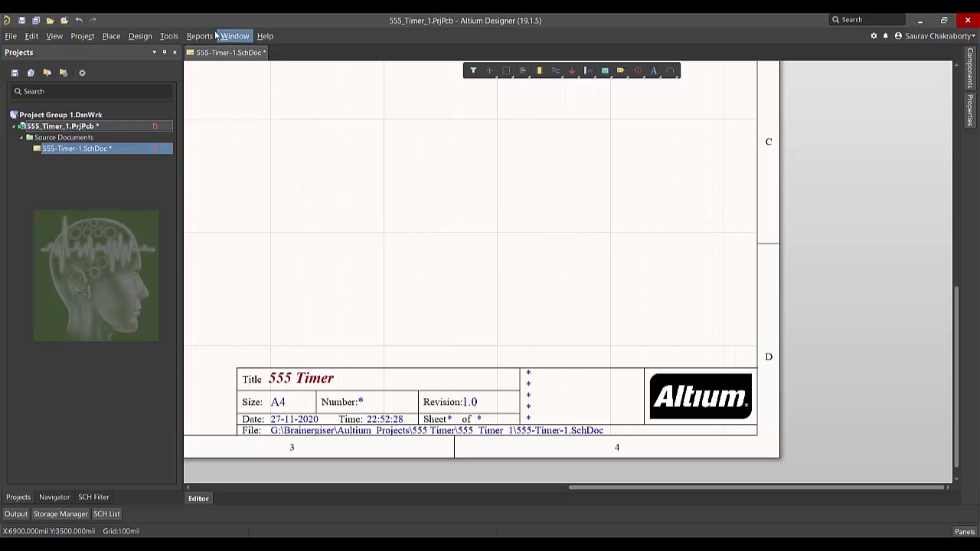
# Number the schematic sheets automatically so the title block shows Number 1, Sheet 1 of 1.
pyautogui.click(168, 36)
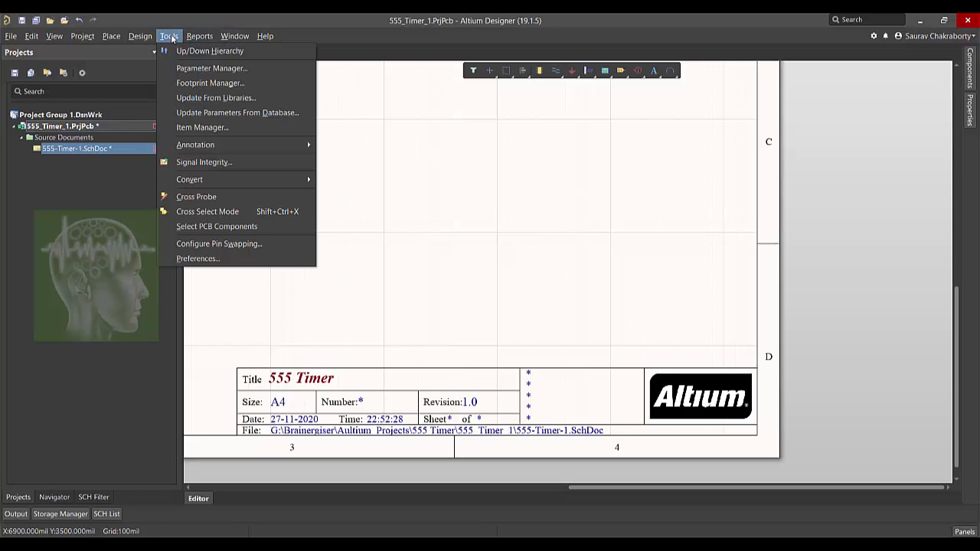
pyautogui.click(196, 144)
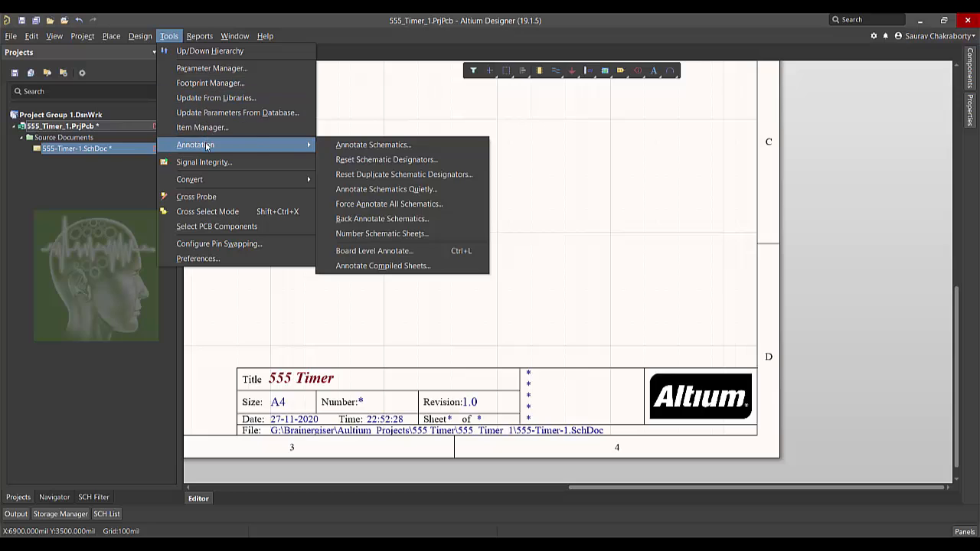
pyautogui.moveTo(382, 233)
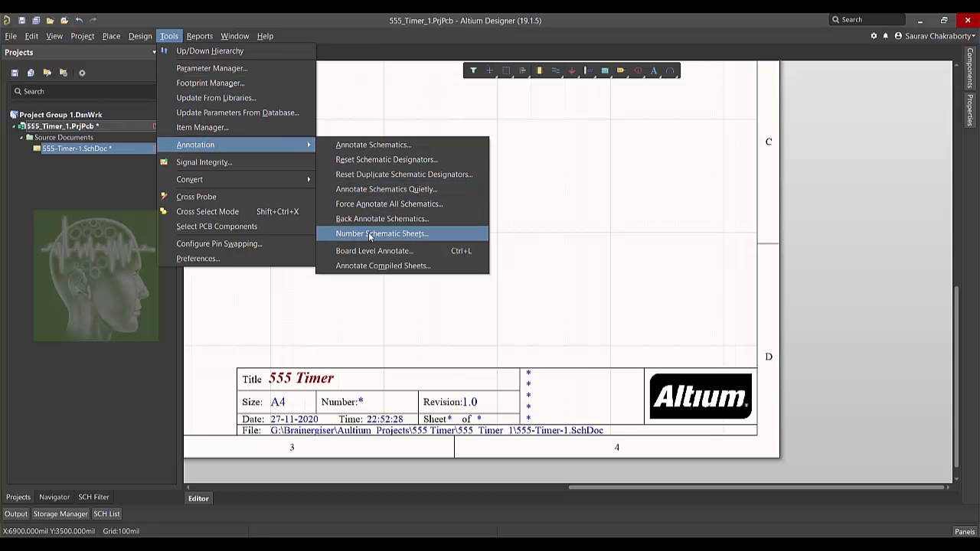
pyautogui.click(382, 233)
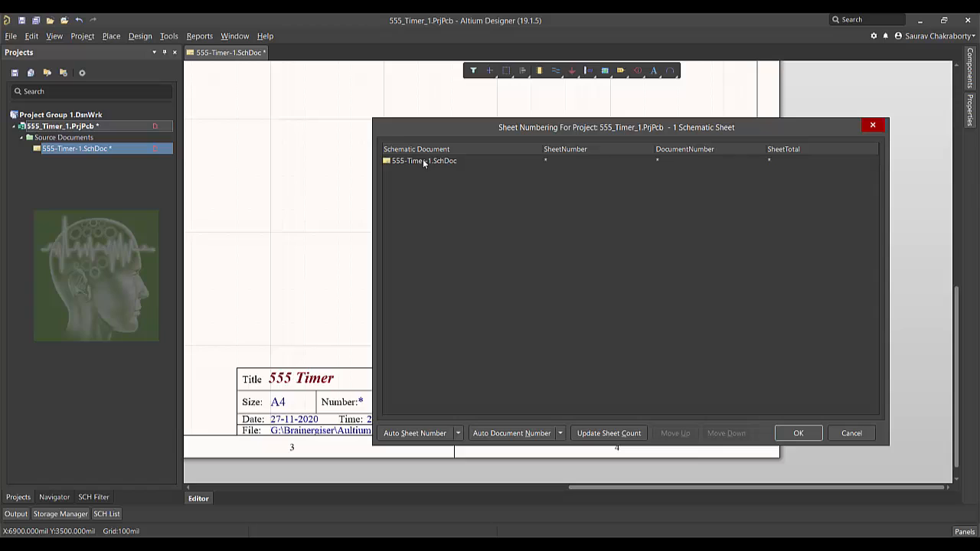
pyautogui.click(416, 434)
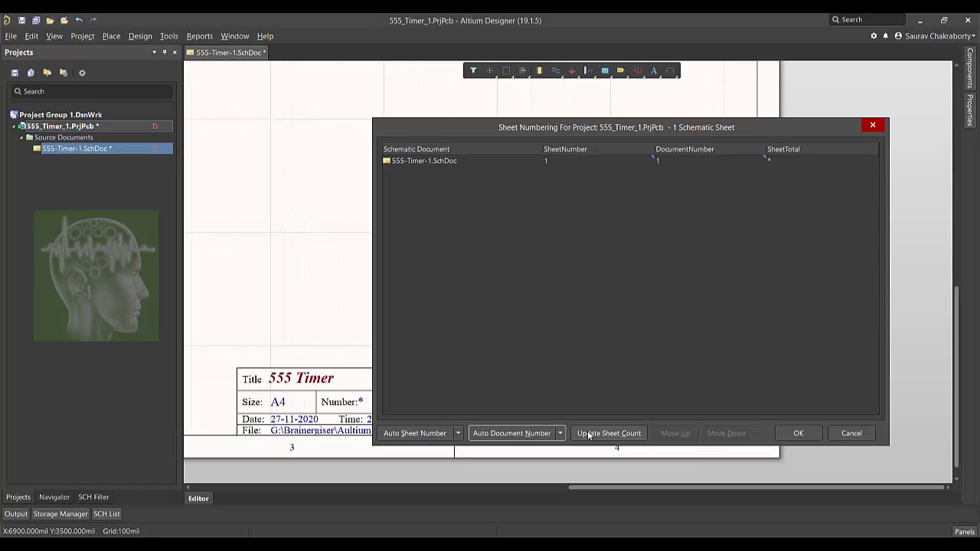
pyautogui.click(608, 434)
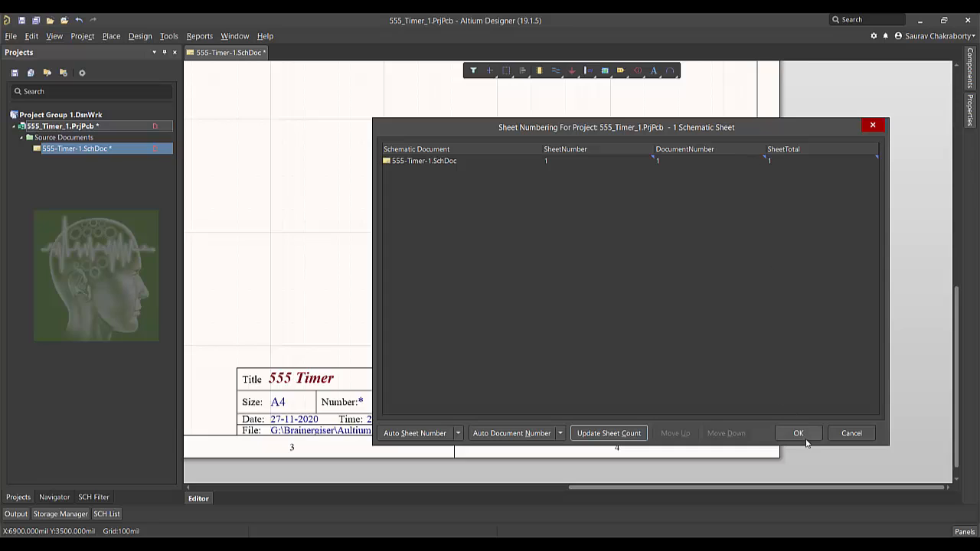
pyautogui.click(798, 433)
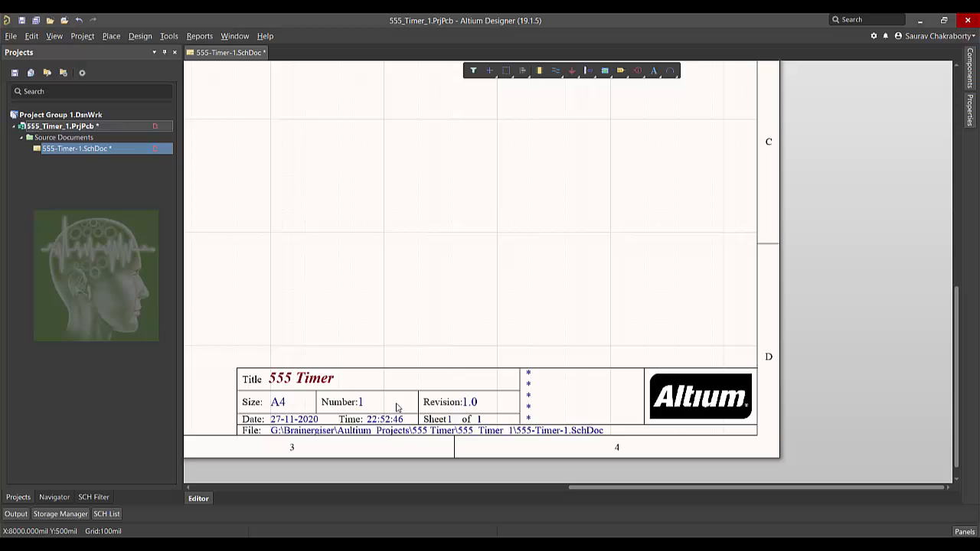
pyautogui.moveTo(490, 398)
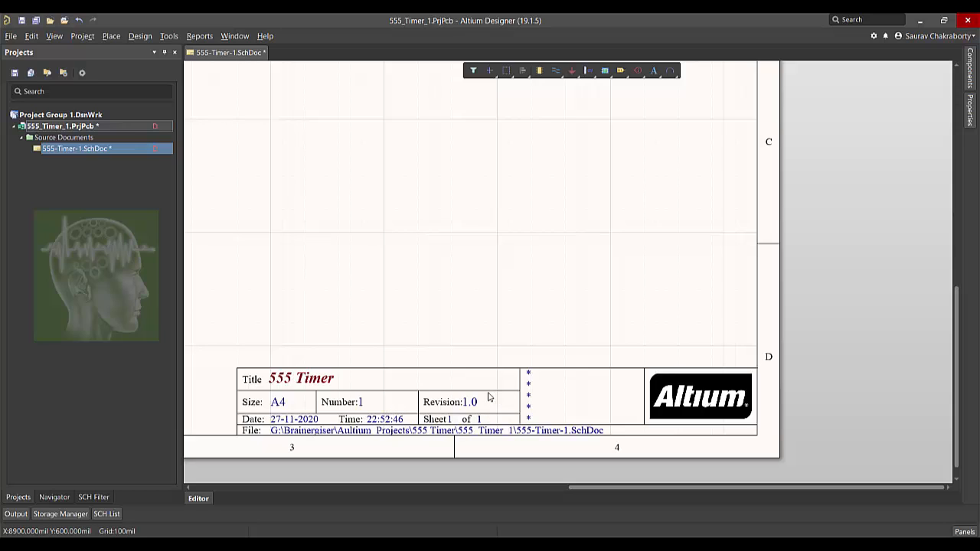
pyautogui.moveTo(543, 350)
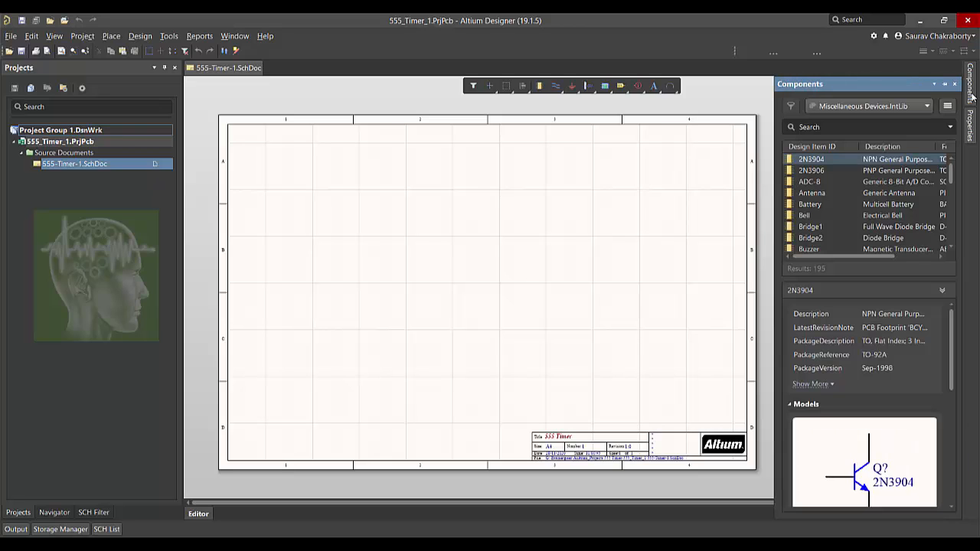
# Find Res1 in the Miscellaneous Devices library and place two 1K resistors on the sheet.
pyautogui.click(865, 127)
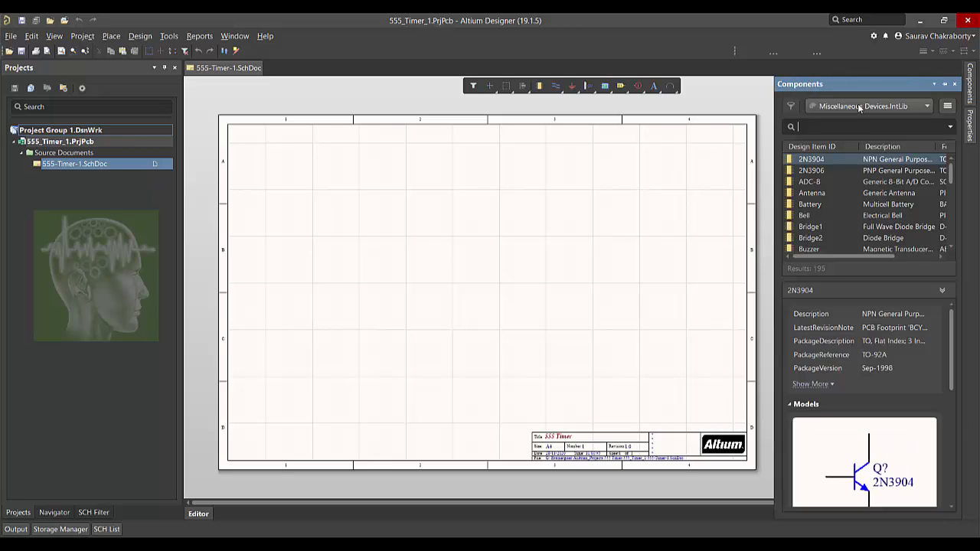
pyautogui.click(907, 106)
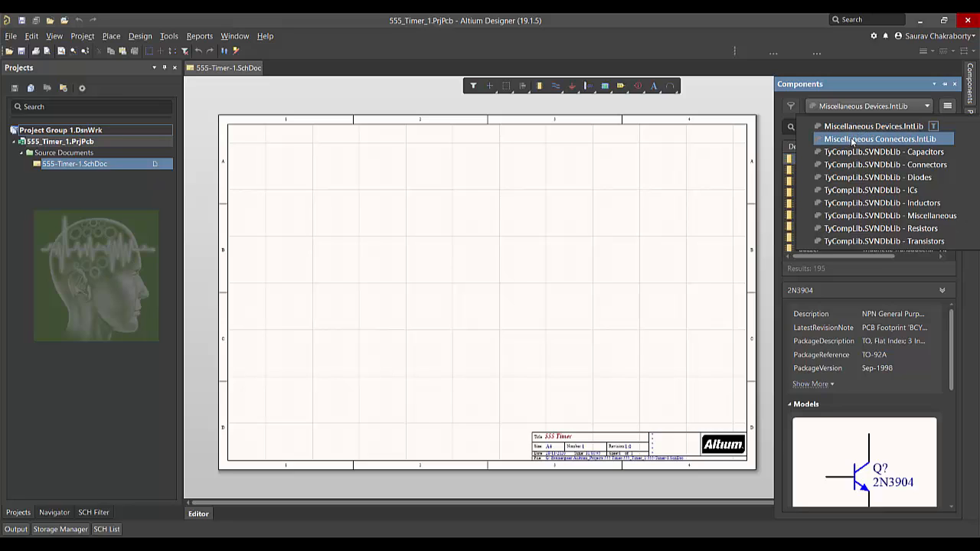
pyautogui.click(885, 165)
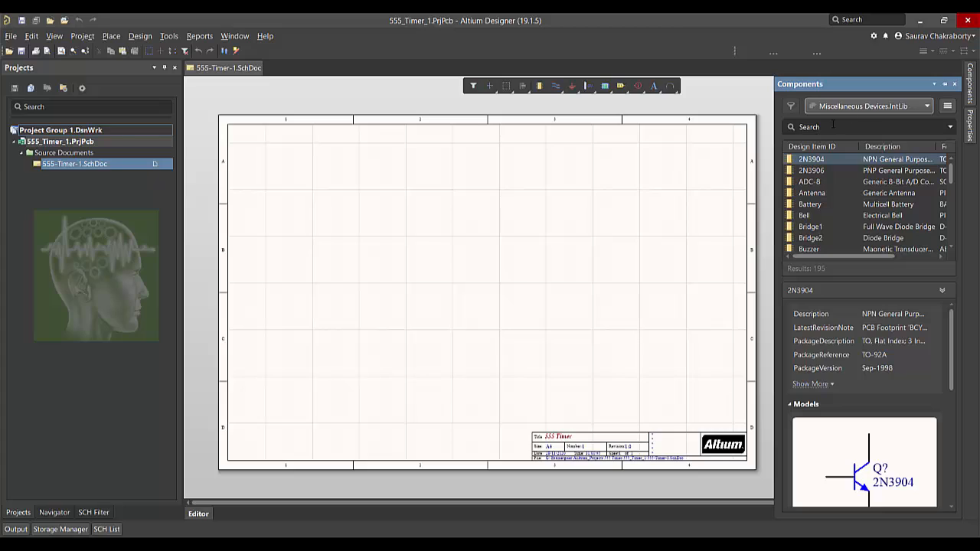
pyautogui.click(870, 126)
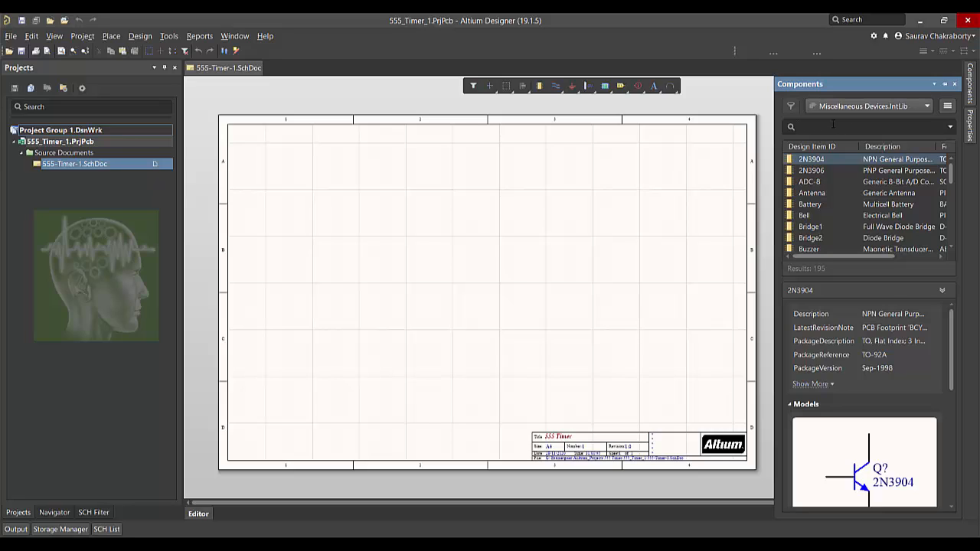
pyautogui.write('Res')
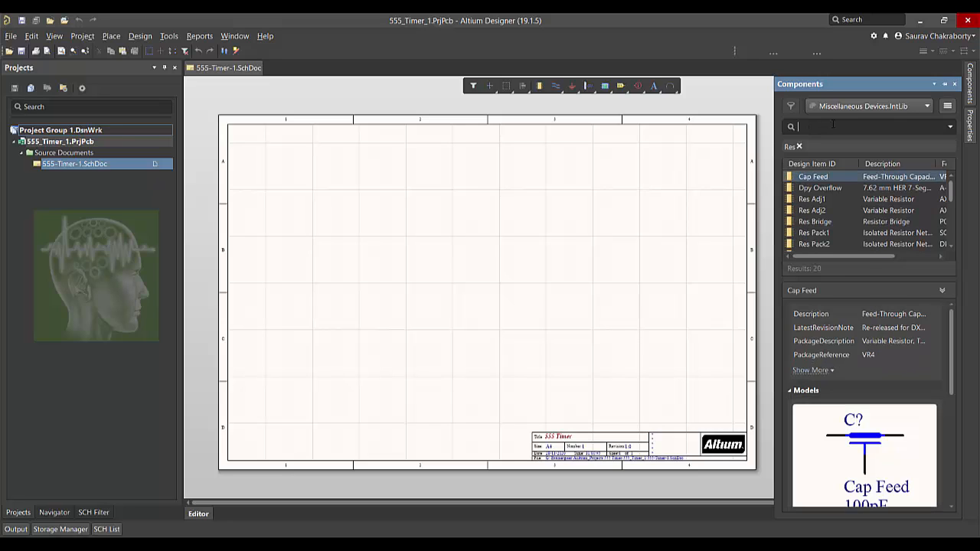
pyautogui.moveTo(833, 209)
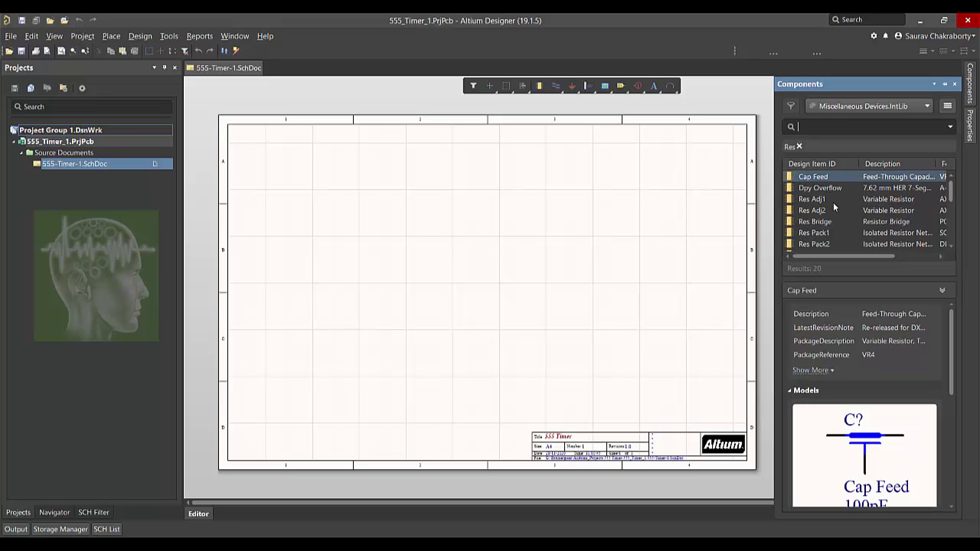
pyautogui.scroll(-3)
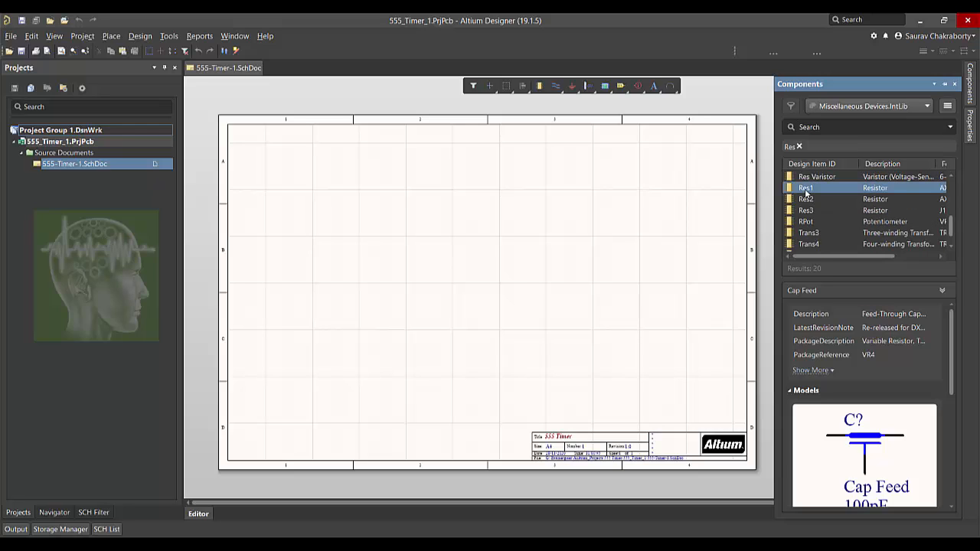
pyautogui.click(806, 187)
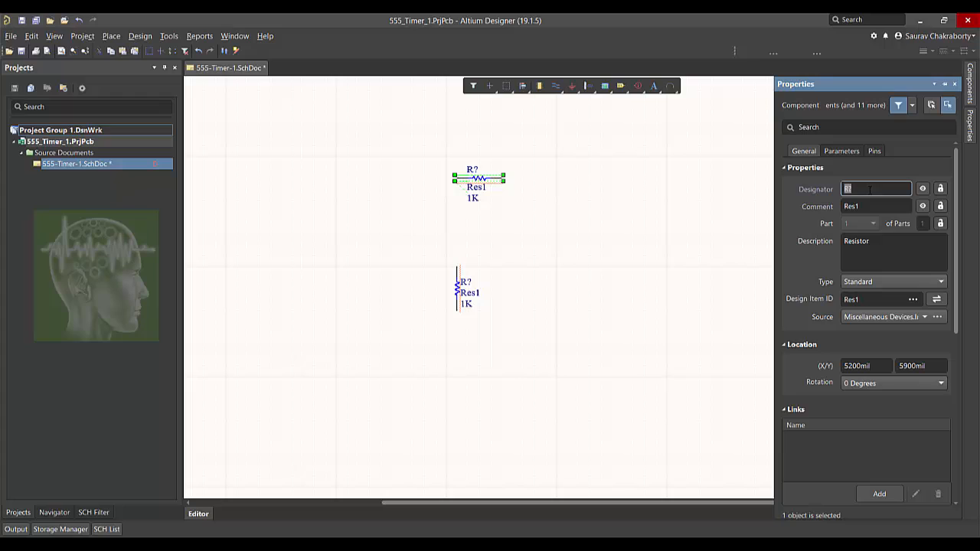
# Place another Res1 resistor and change its designator from R? to R1.
pyautogui.write('R1')
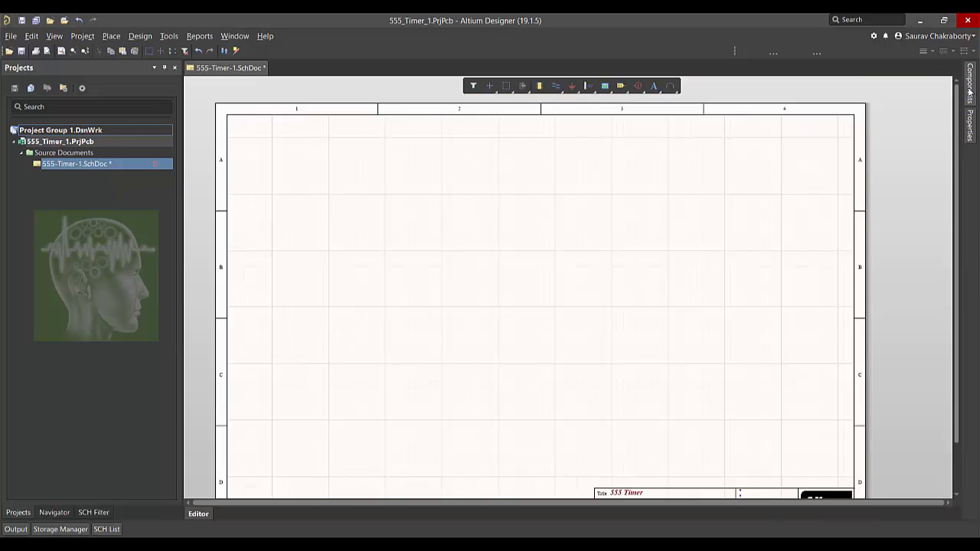
pyautogui.click(970, 80)
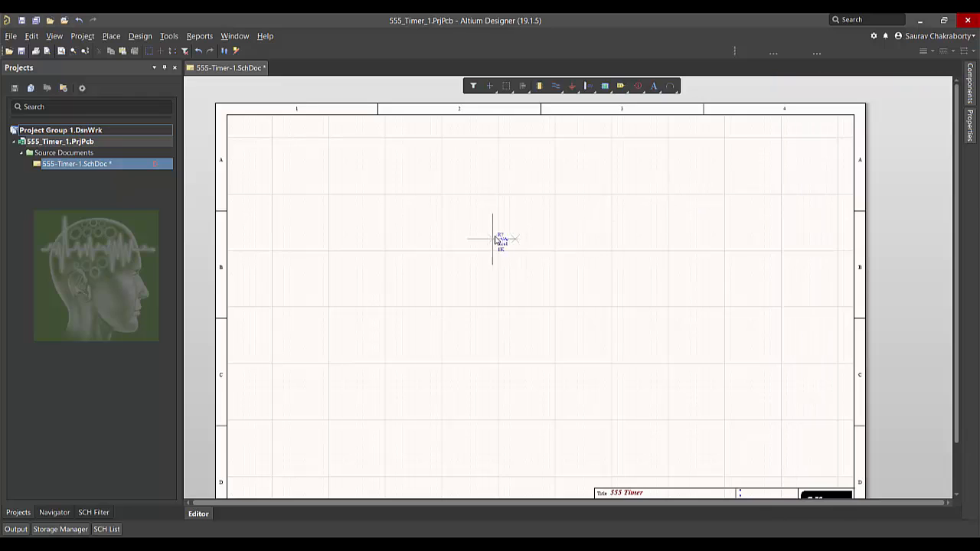
pyautogui.press('Tab')
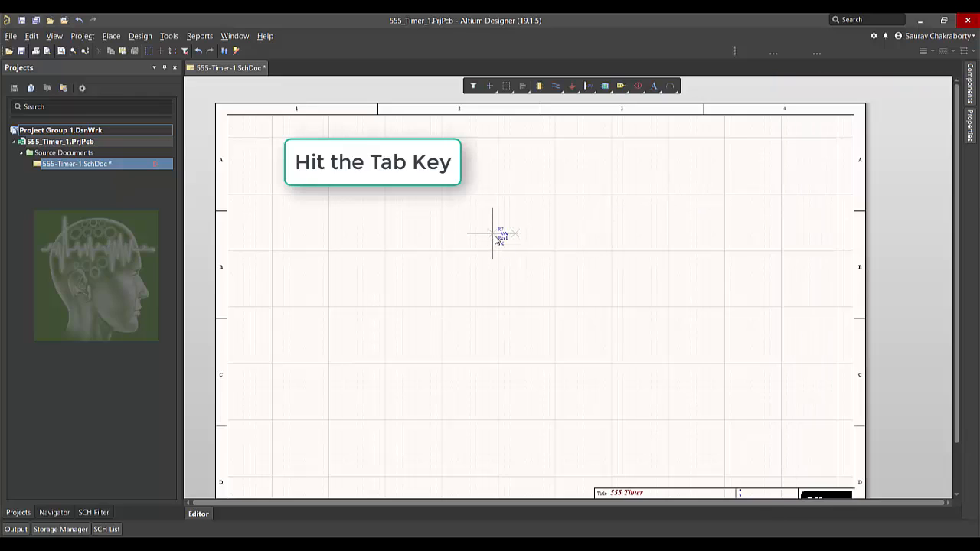
pyautogui.press('Tab')
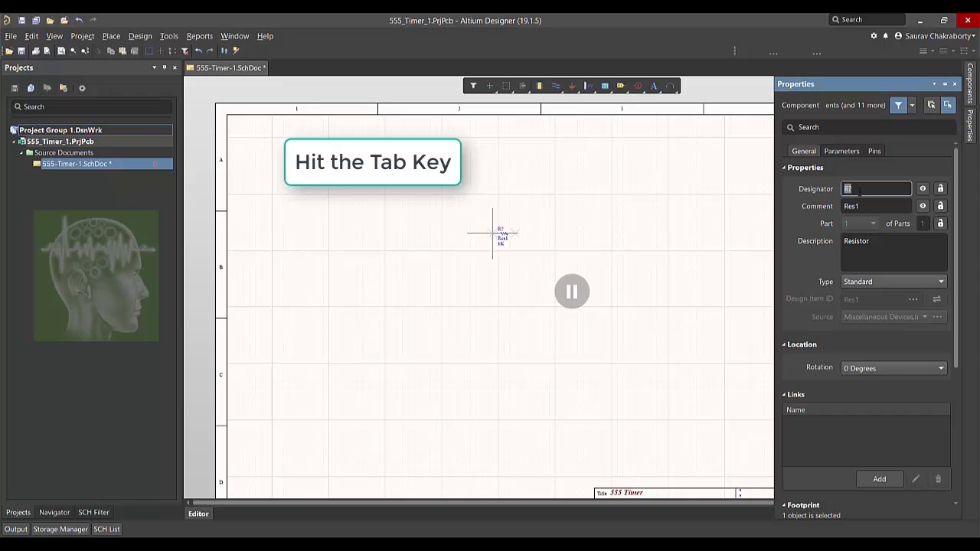
pyautogui.press('Tab')
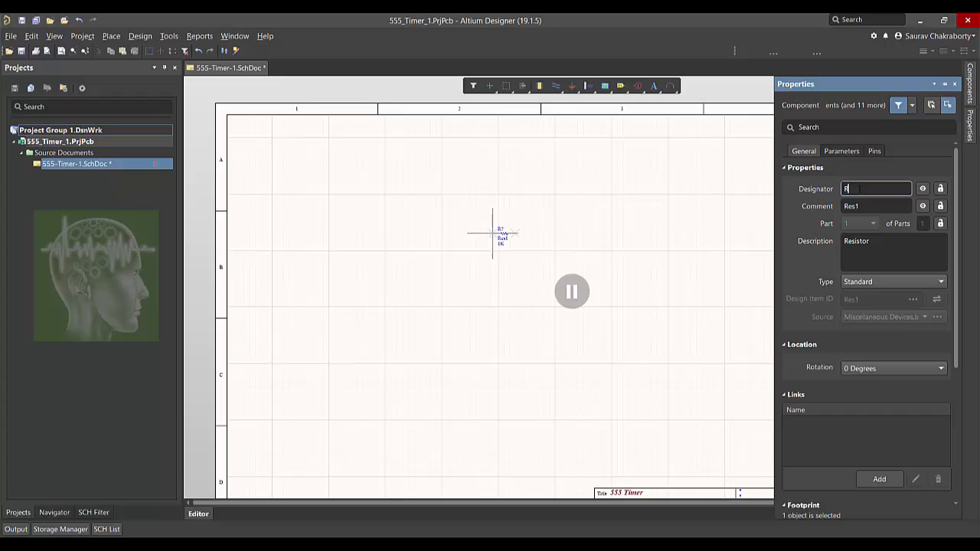
pyautogui.write('1')
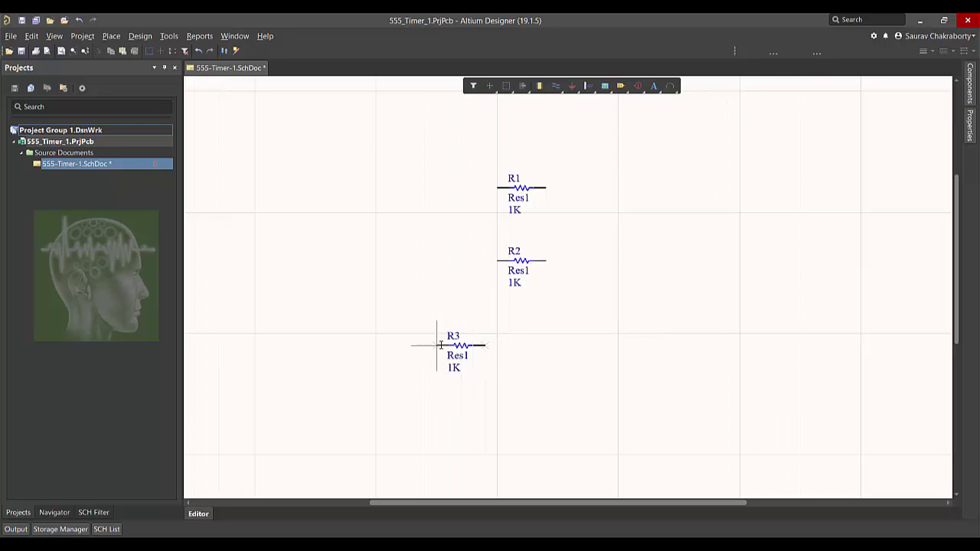
# Place R3 vertically on the left and rotate R4 to horizontal while placing it.
pyautogui.moveTo(452, 346); pyautogui.dragTo(404, 346)
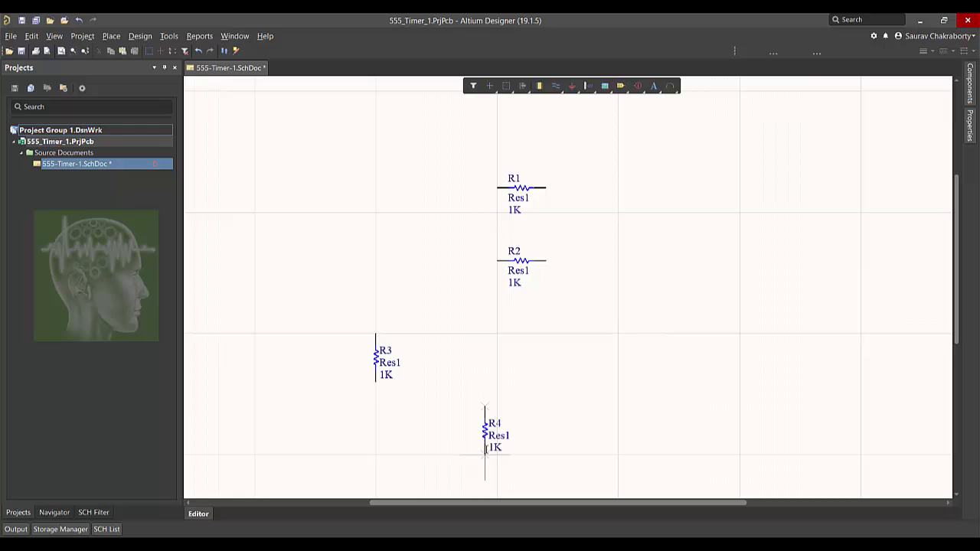
pyautogui.press('space')
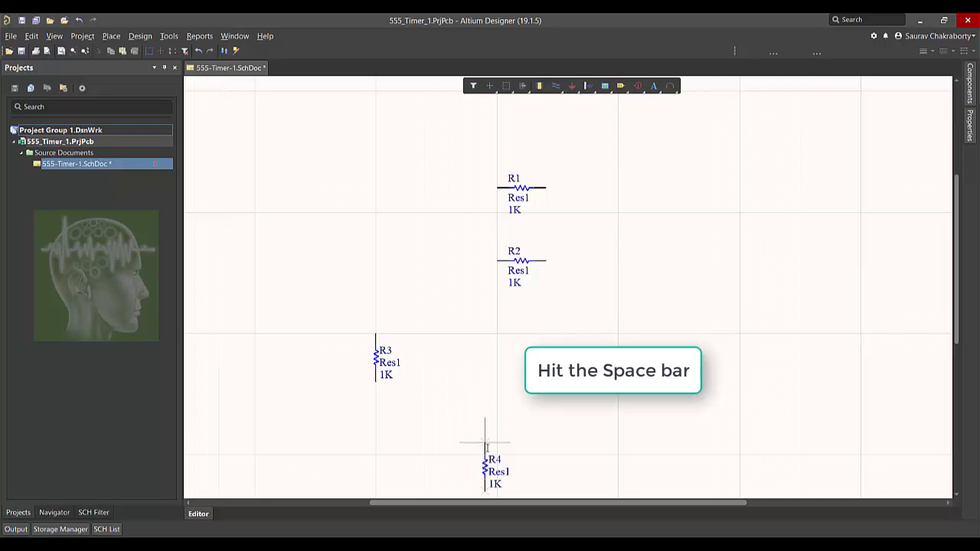
pyautogui.press('space')
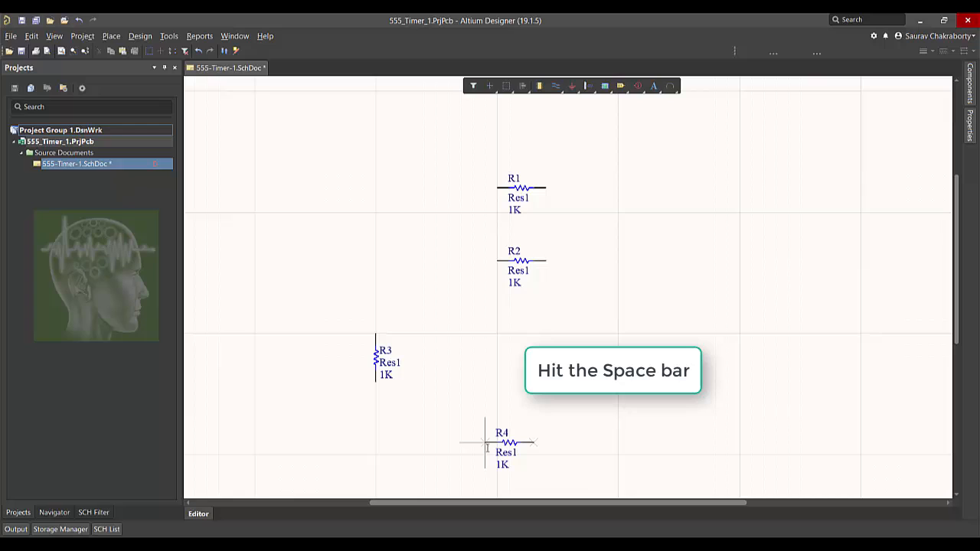
pyautogui.press('space')
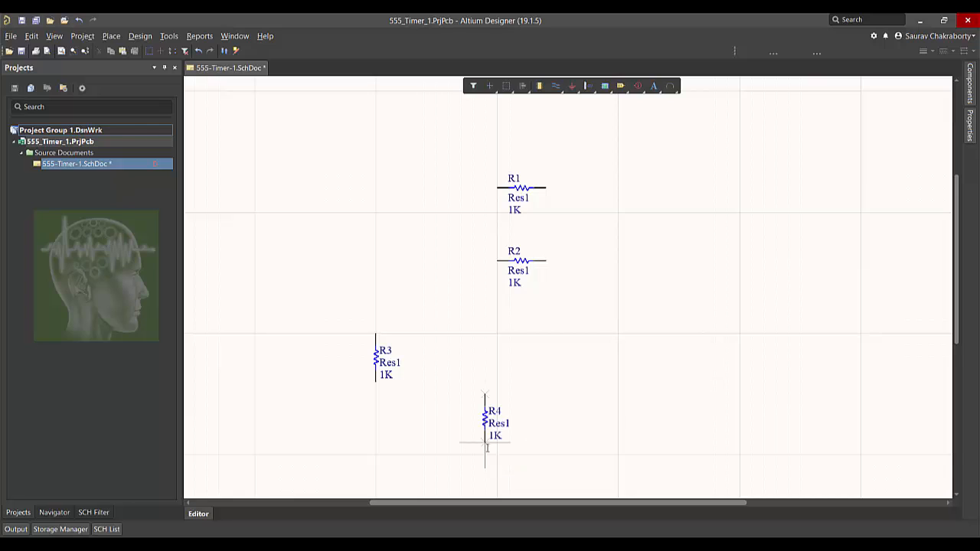
pyautogui.press('space')
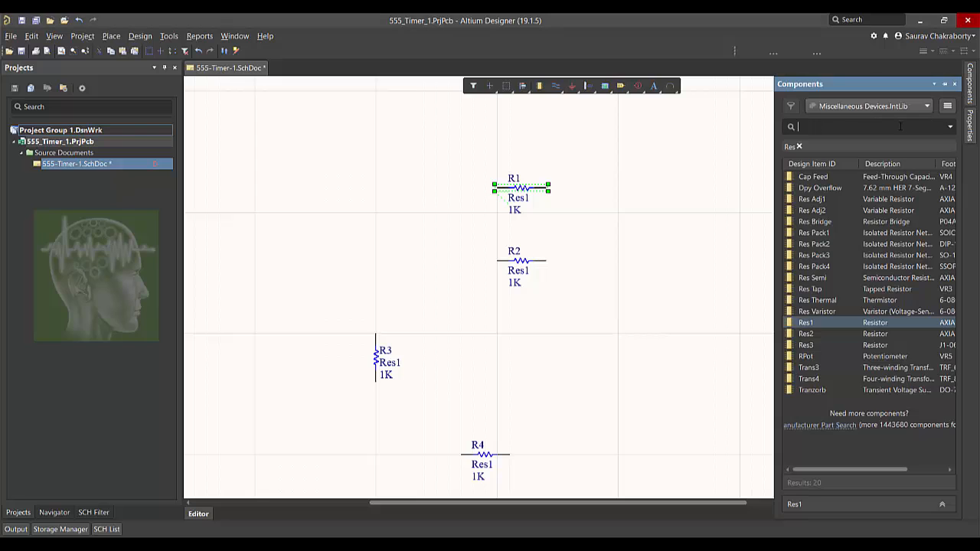
# Find capacitors via 'capa' and place Cap C1 (100pF) to the right of R3.
pyautogui.write('capa')
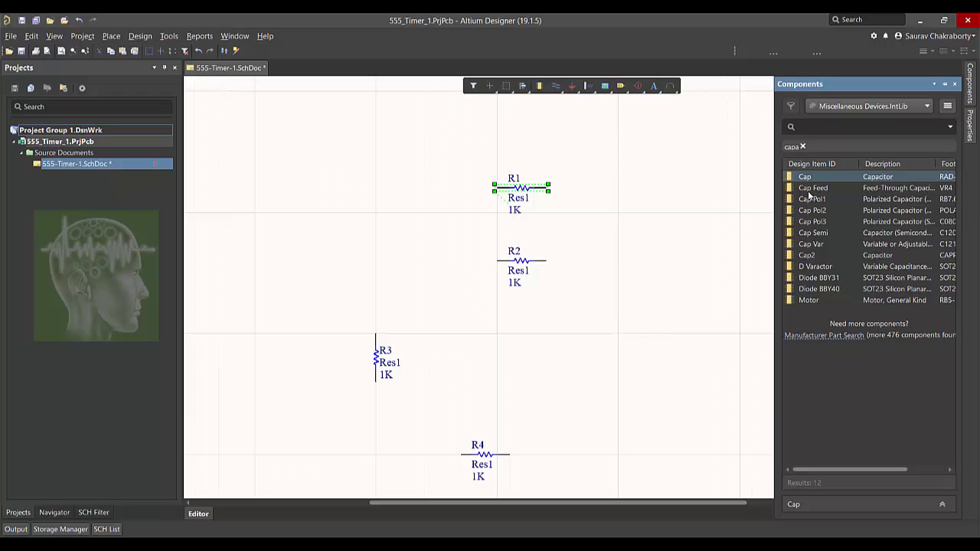
pyautogui.click(814, 233)
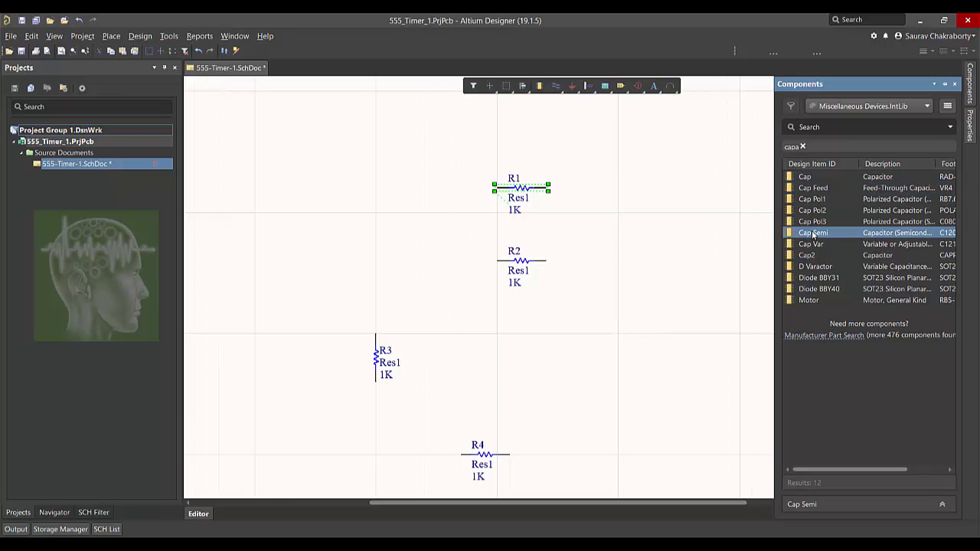
pyautogui.moveTo(815, 199)
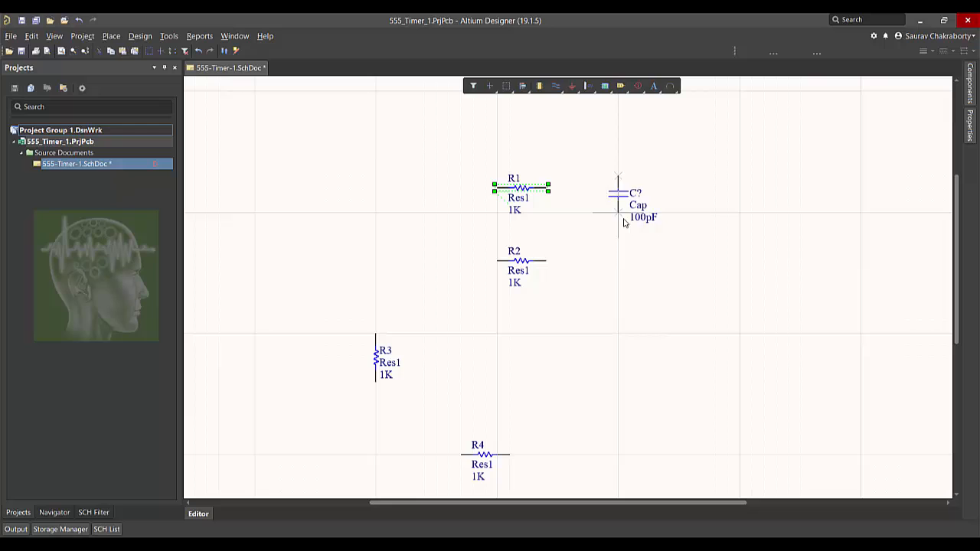
pyautogui.moveTo(619, 207); pyautogui.dragTo(596, 365)
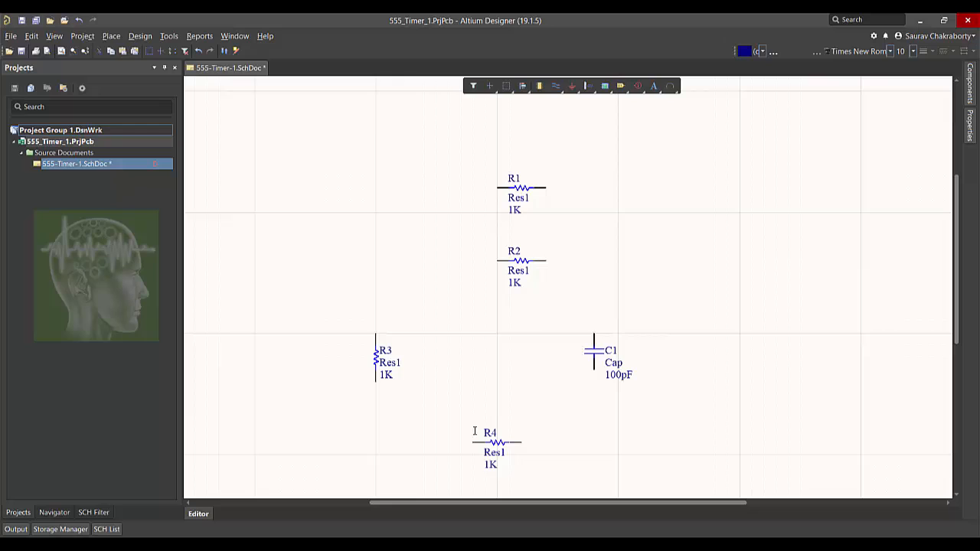
# Group the resistors compactly and place a polarized Cap Pol1 beside them.
pyautogui.moveTo(496, 441); pyautogui.dragTo(530, 334)
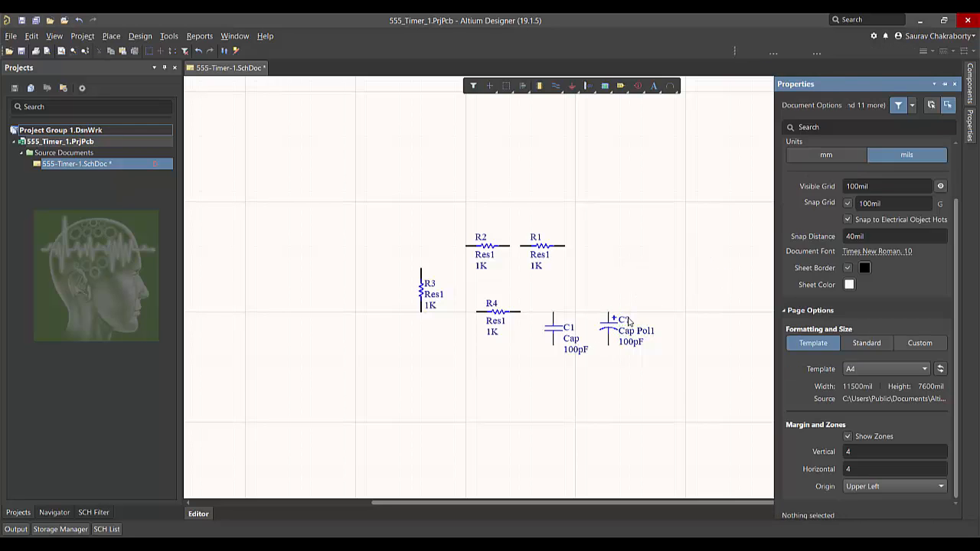
pyautogui.click(610, 329)
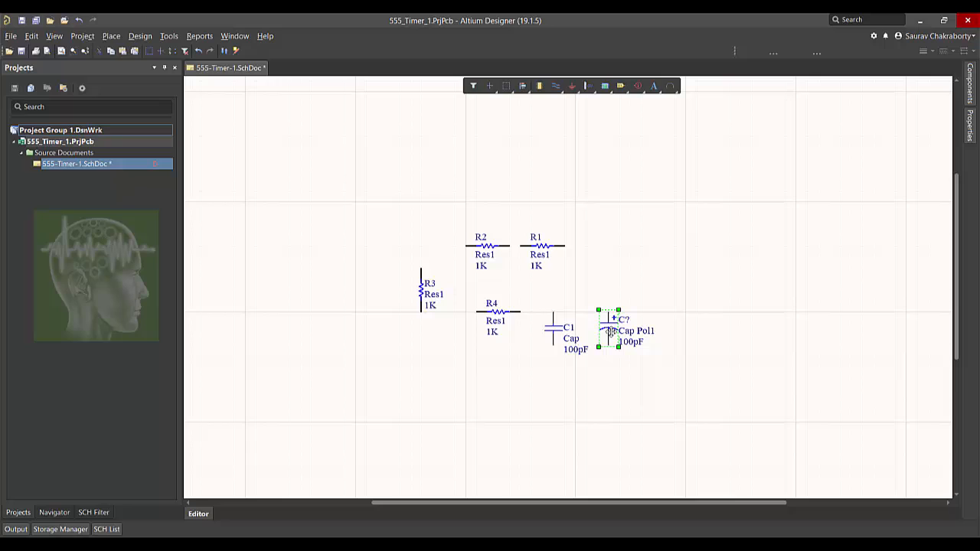
# Set the polarized capacitor as C2 and place a power port renamed to 6V at R1.
pyautogui.doubleClick(613, 329)
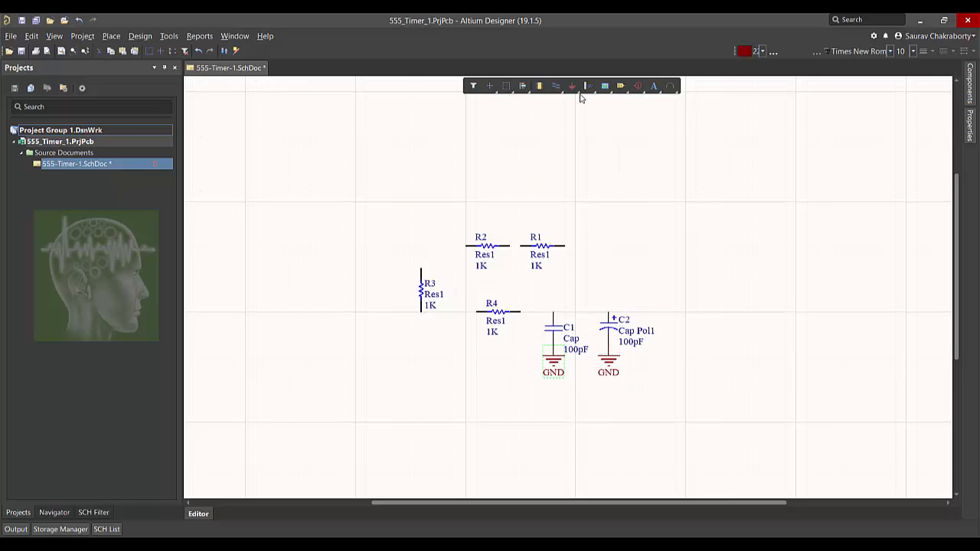
pyautogui.click(591, 86)
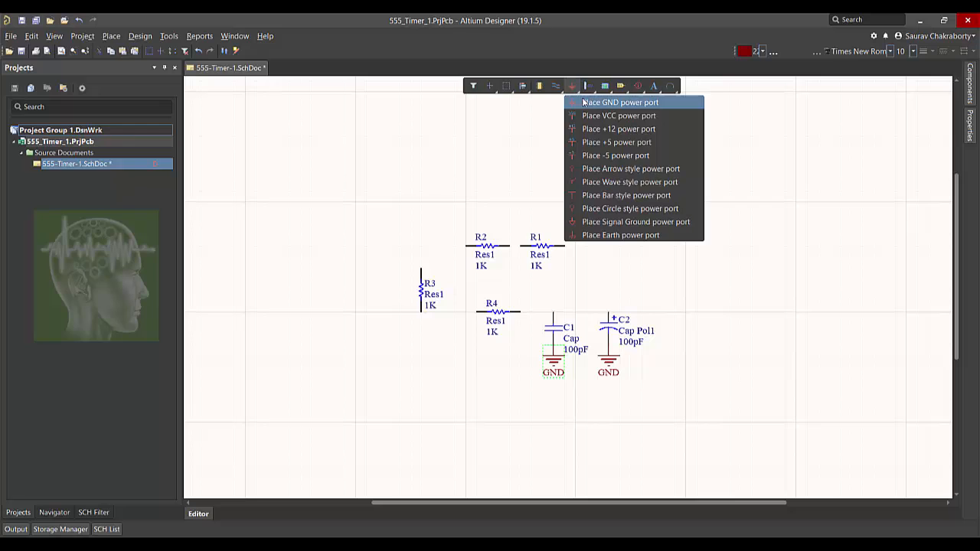
pyautogui.moveTo(615, 141)
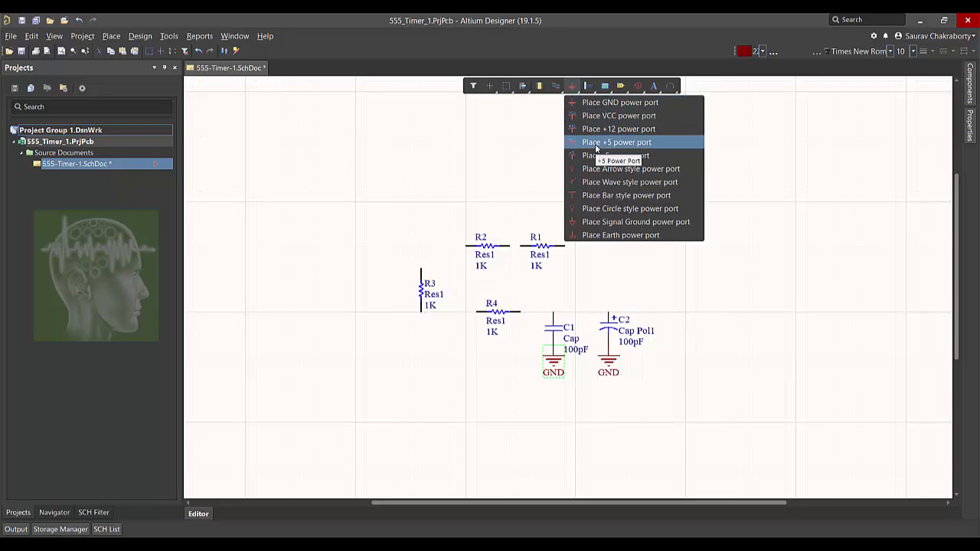
pyautogui.click(616, 142)
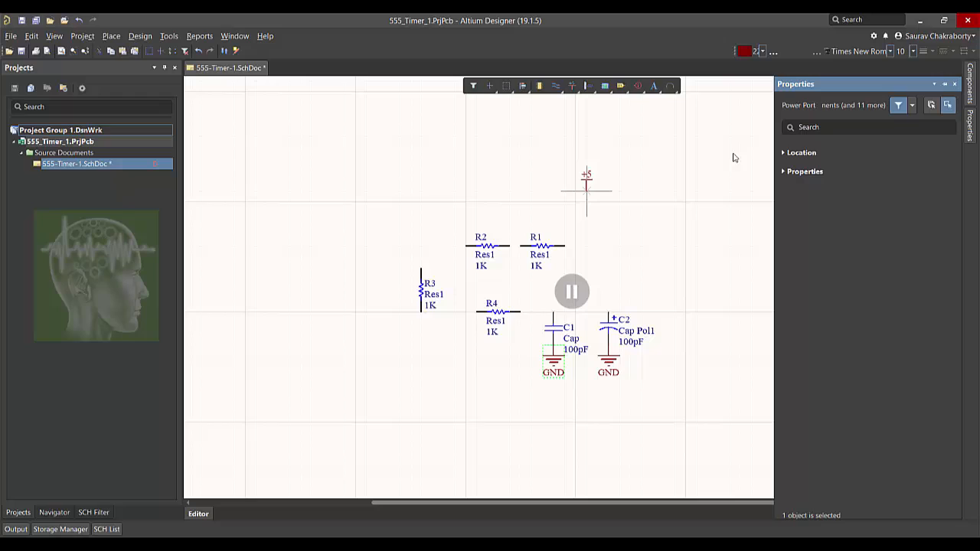
pyautogui.click(806, 171)
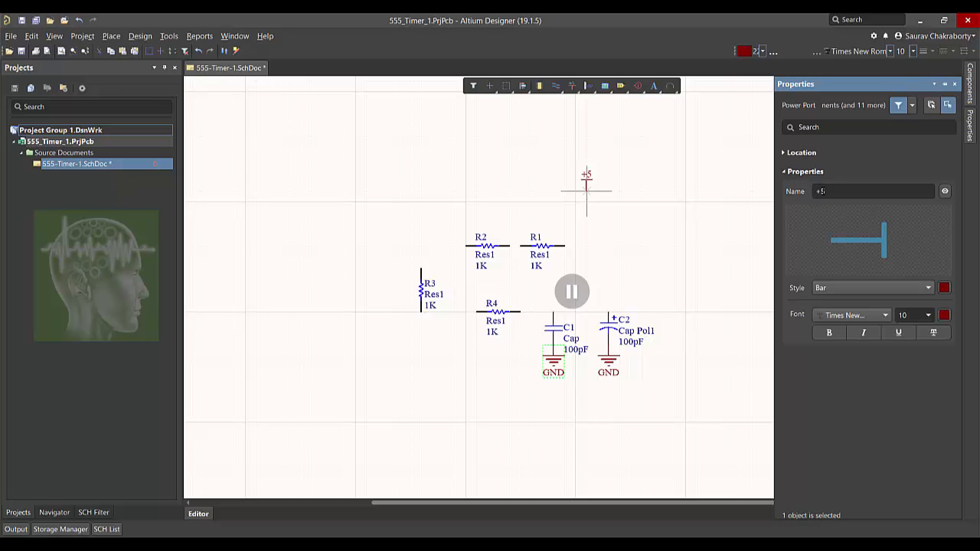
pyautogui.click(873, 189)
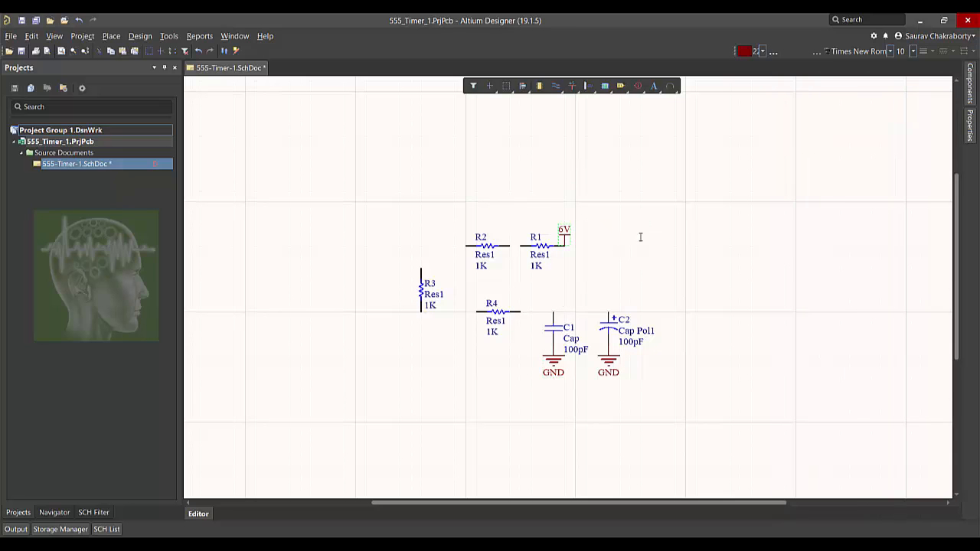
pyautogui.moveTo(564, 99)
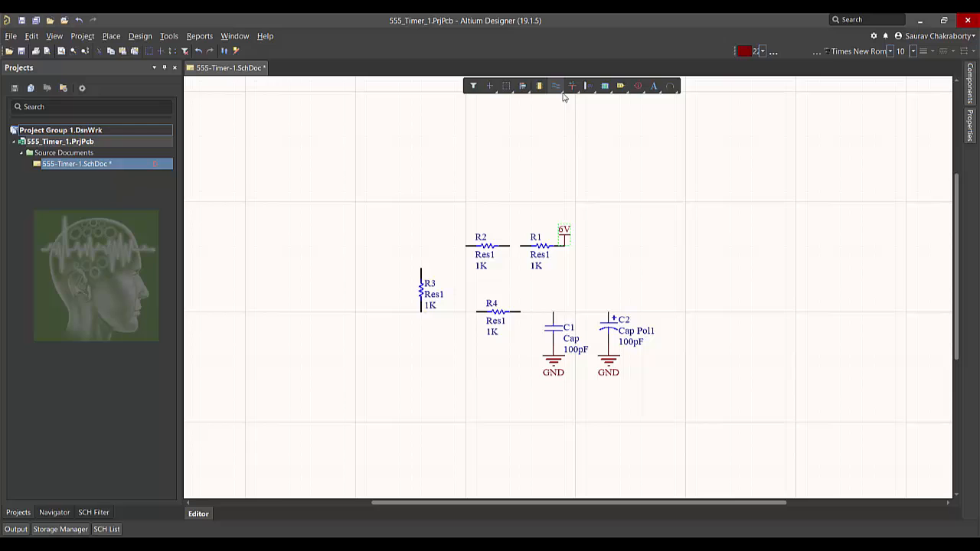
# Wire R1–R4, C1 and C2 together into one connected circuit.
pyautogui.click(554, 86)
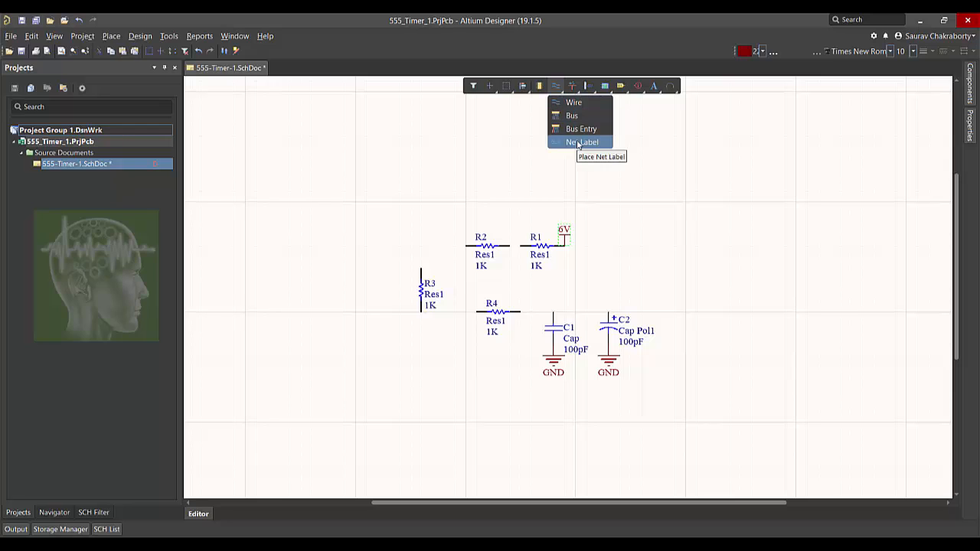
pyautogui.click(582, 143)
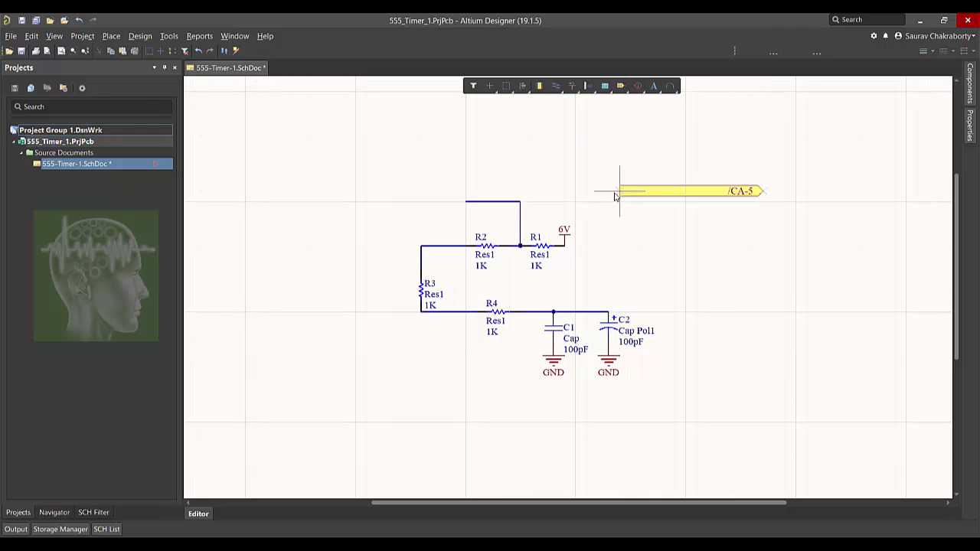
# Name the port CB2 and drop it above the circuit.
pyautogui.click(674, 190)
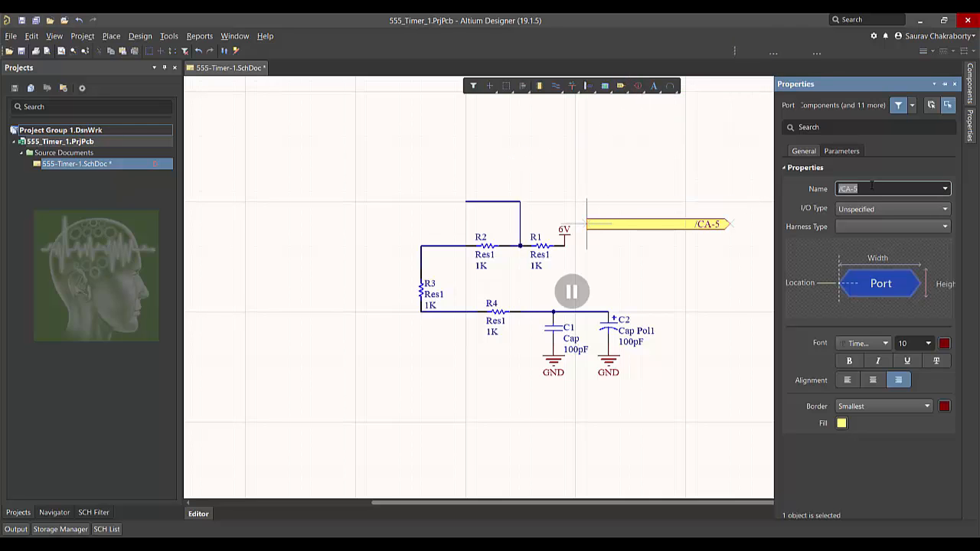
pyautogui.write('b')
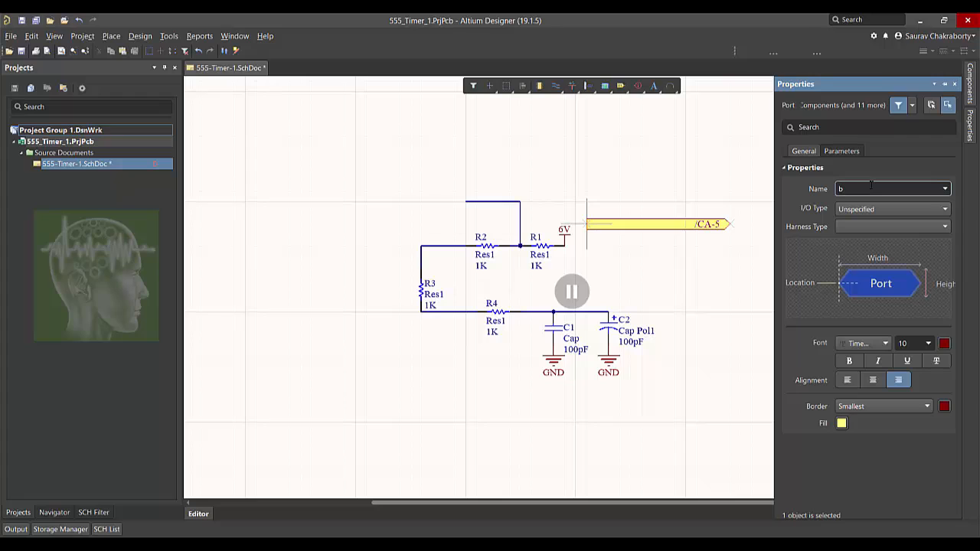
pyautogui.write('/CB')
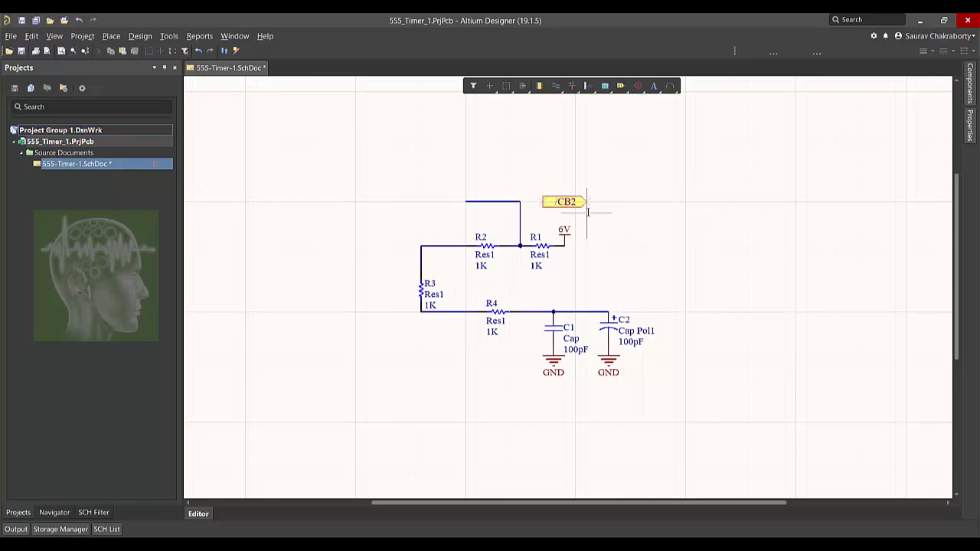
pyautogui.click(565, 202)
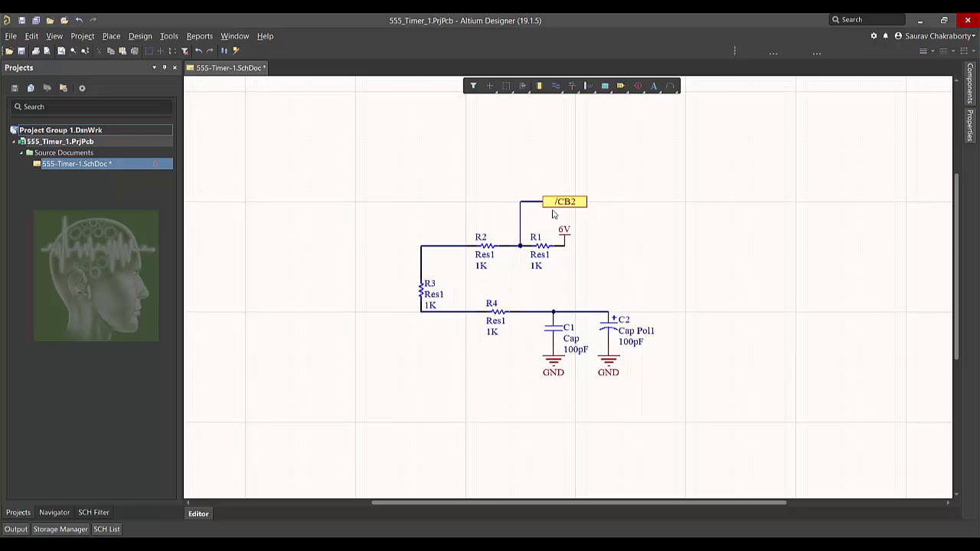
# Wire the CB2 port to the junction between R2 and R1.
pyautogui.doubleClick(565, 202)
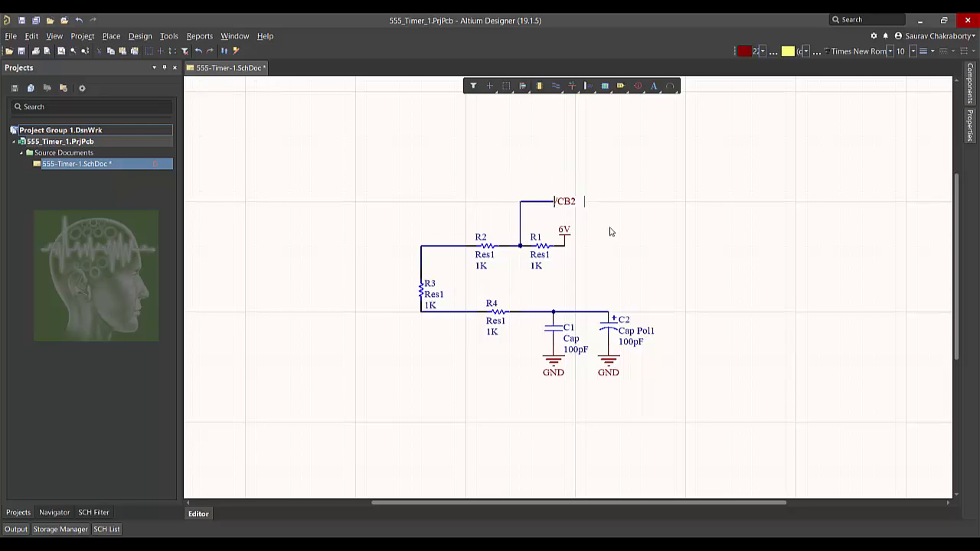
pyautogui.click(567, 202)
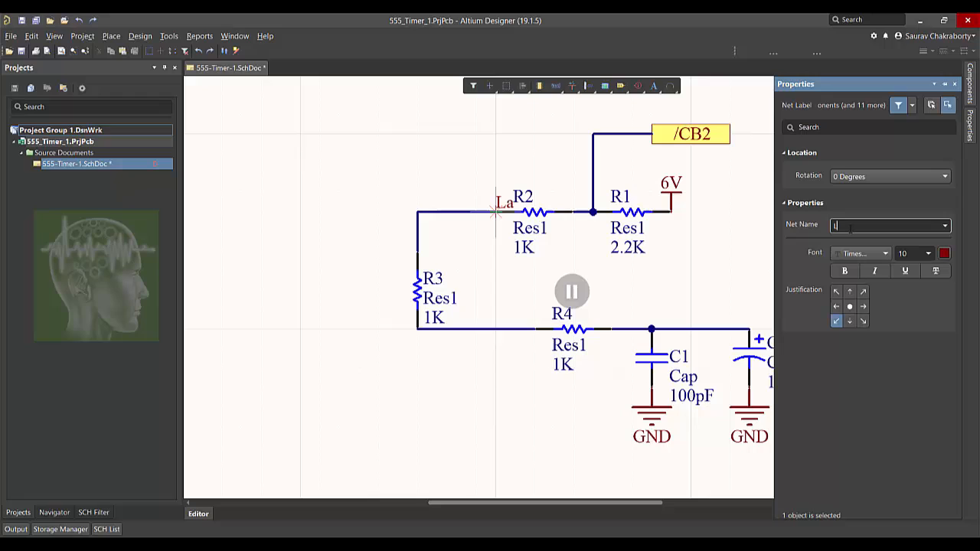
# Place LB net labels on the R2 and R3 wires and remove the corner wire between them.
pyautogui.write('LB')
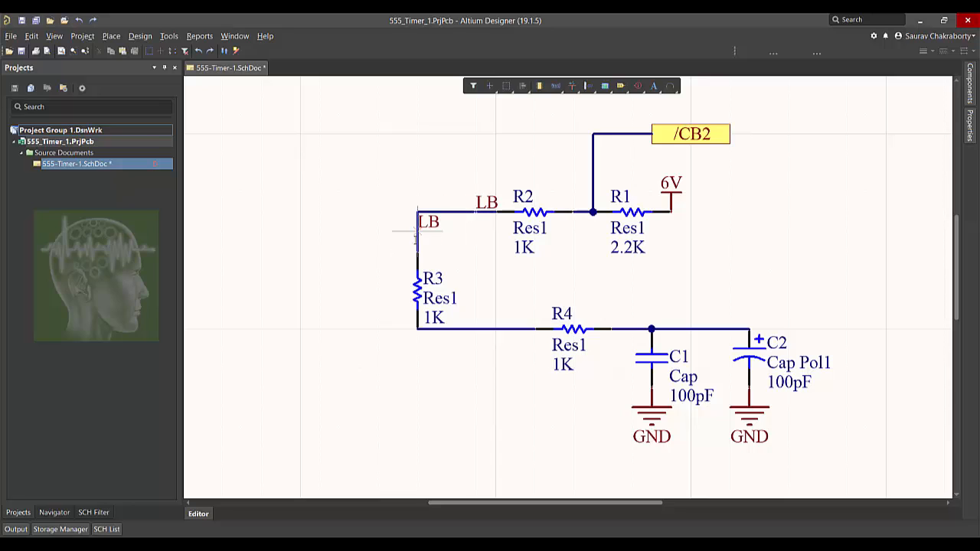
pyautogui.click(429, 220)
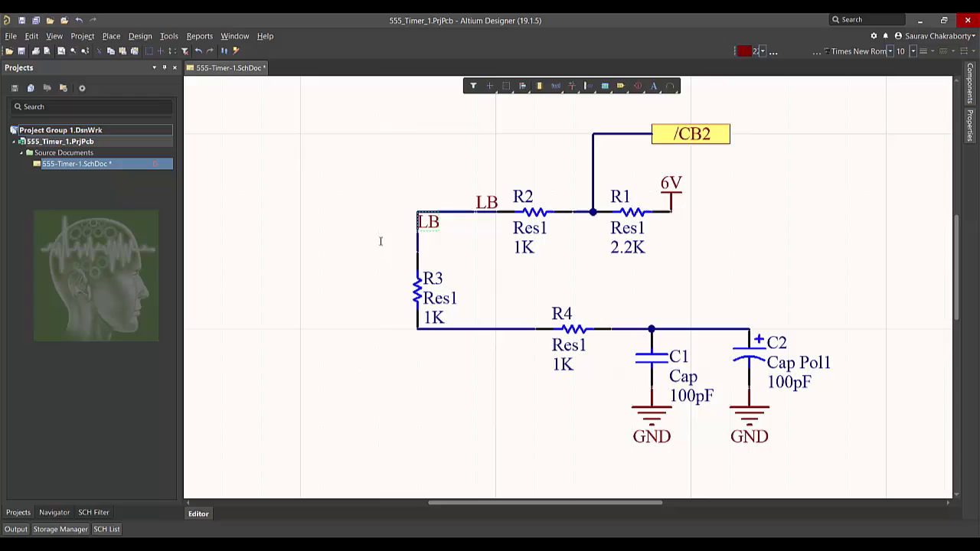
pyautogui.click(460, 211)
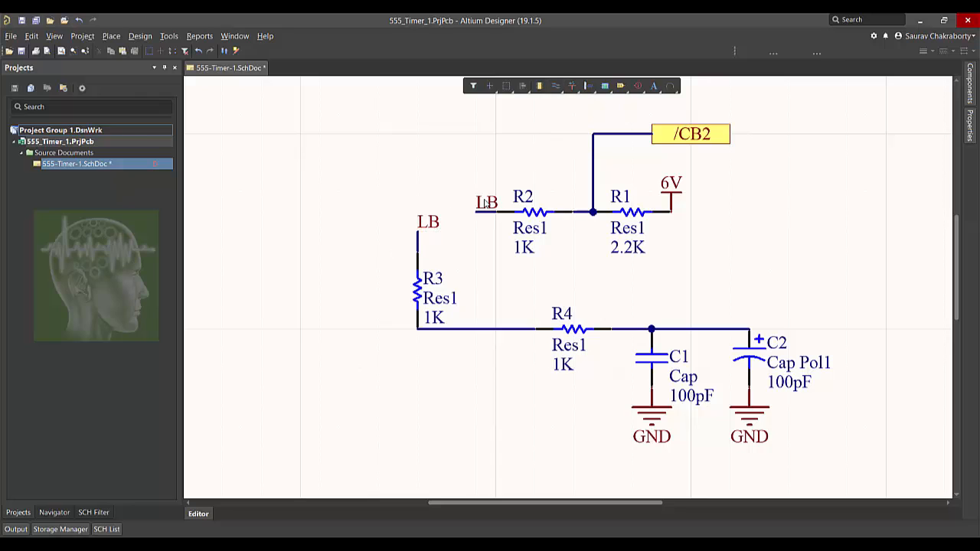
pyautogui.moveTo(469, 248)
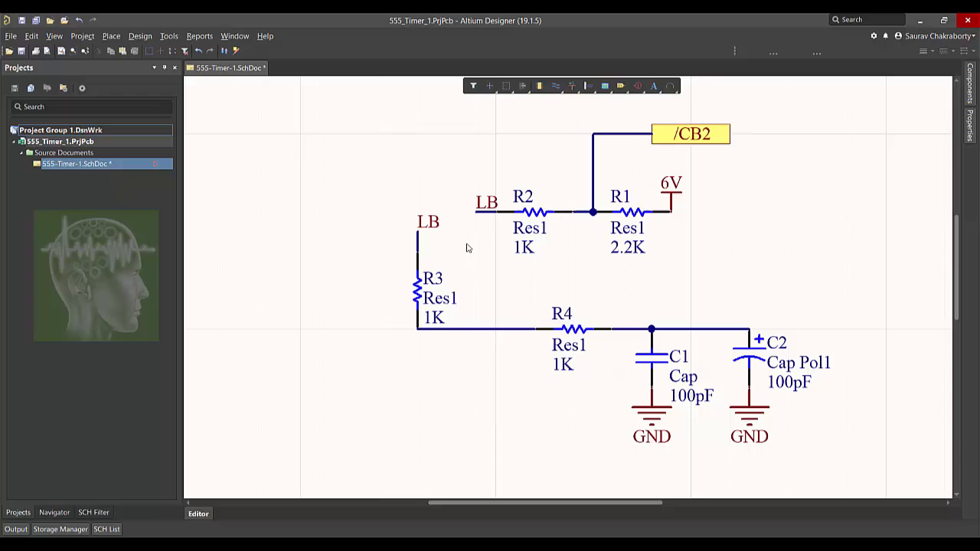
pyautogui.moveTo(349, 277)
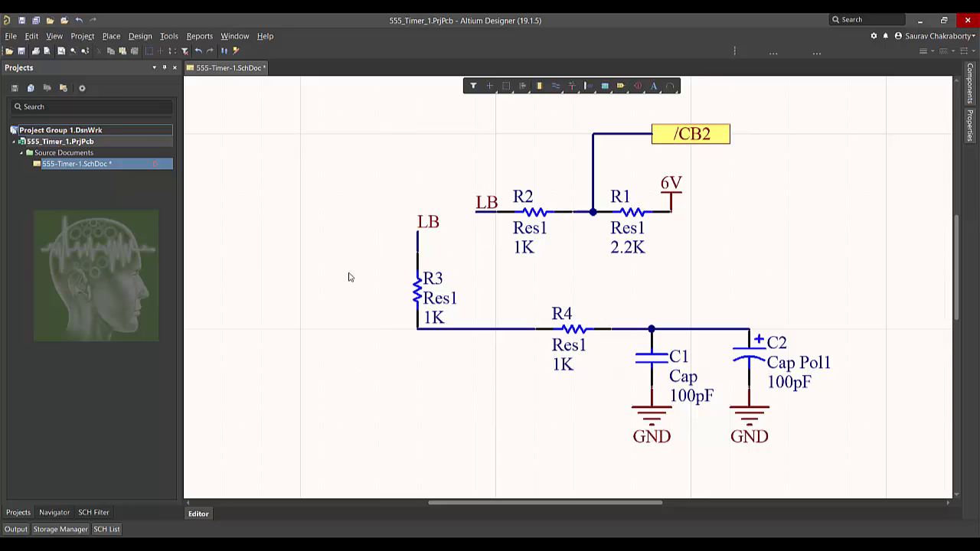
pyautogui.moveTo(630, 200)
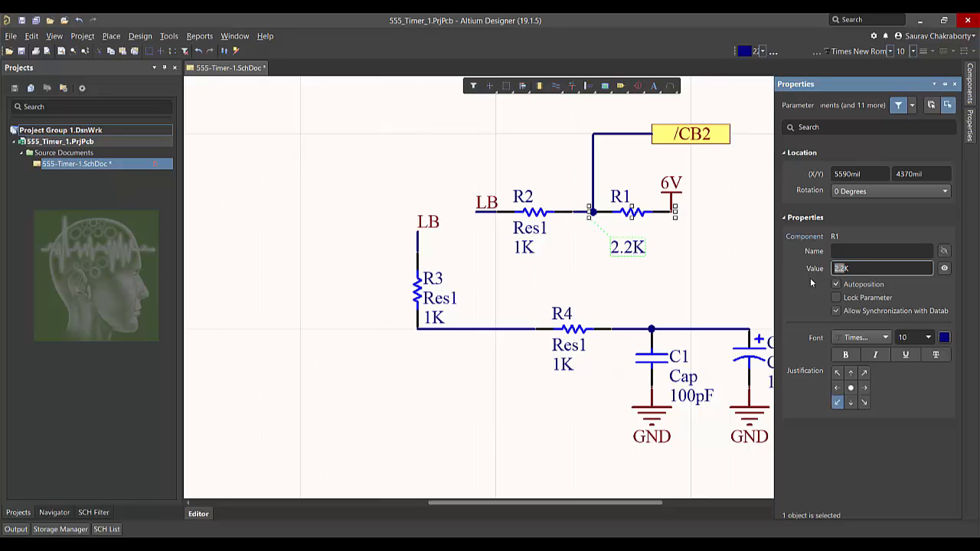
# Set R1 to 2.7K, R3 to 22k and C2 to 10uf, with part comments hidden.
pyautogui.write('2.7K')
pyautogui.click(524, 246)
pyautogui.write('0')
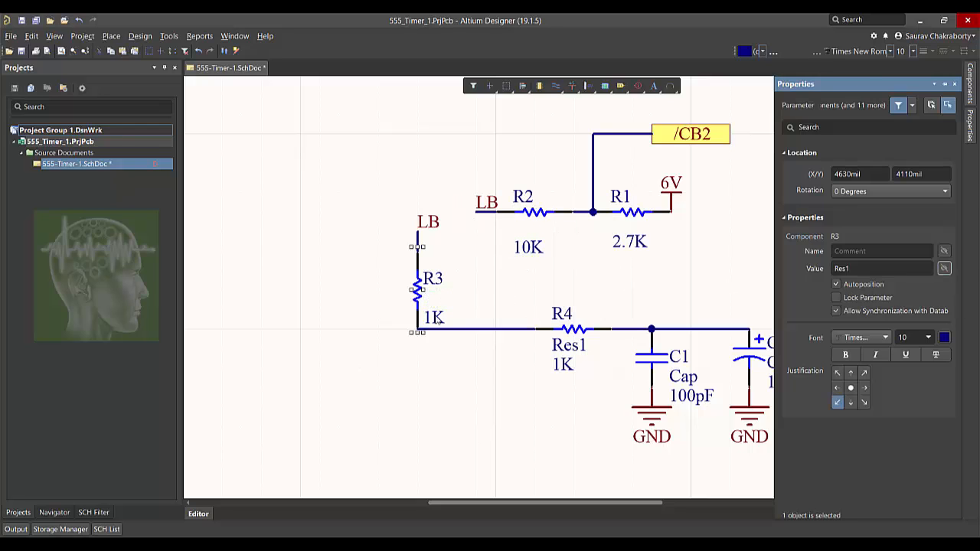
pyautogui.write('22k')
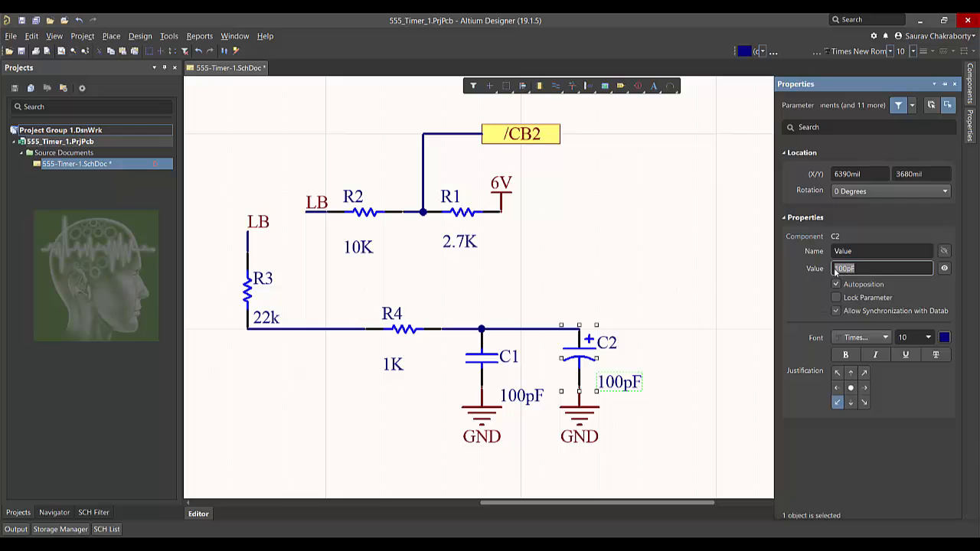
pyautogui.write('10uf')
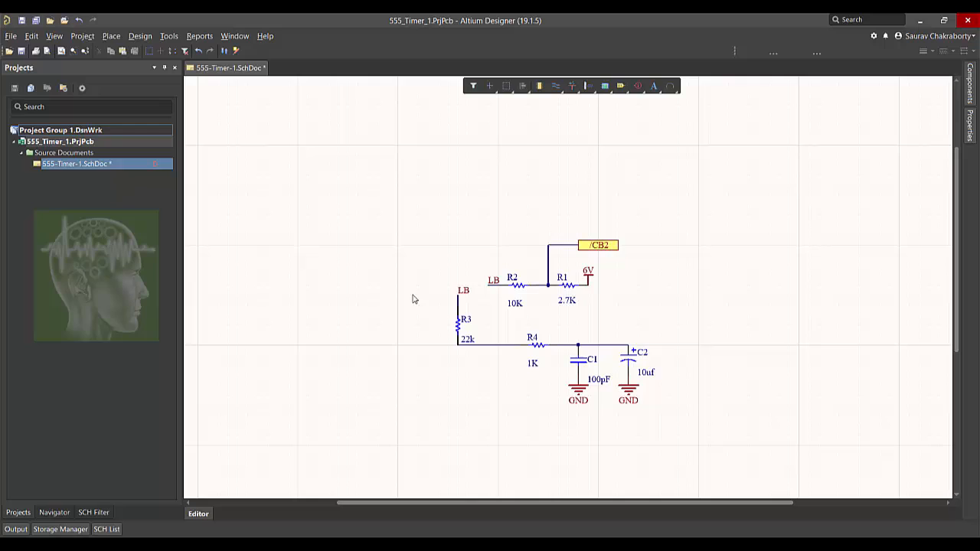
pyautogui.click(566, 284)
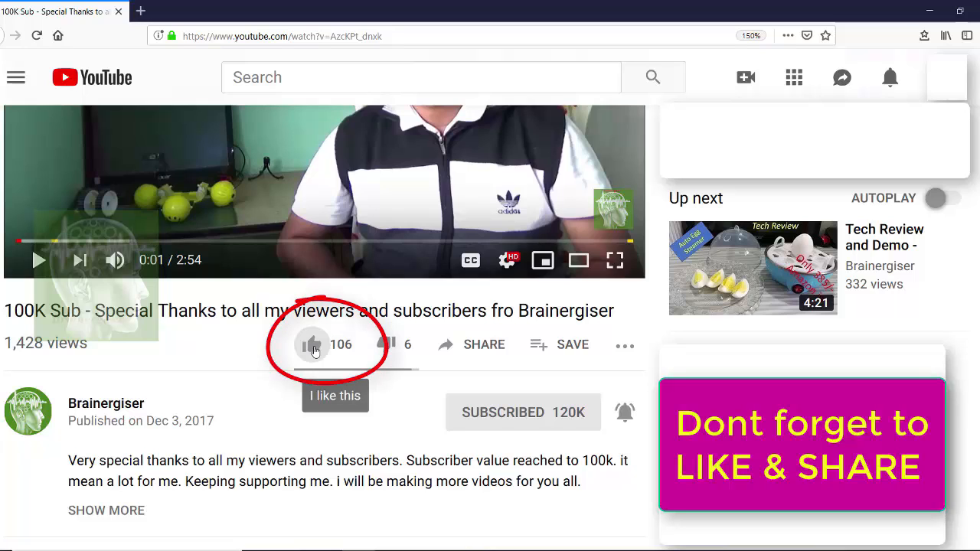
# Like the thank-you video and subscribe to the Brainergiser channel.
pyautogui.click(312, 344)
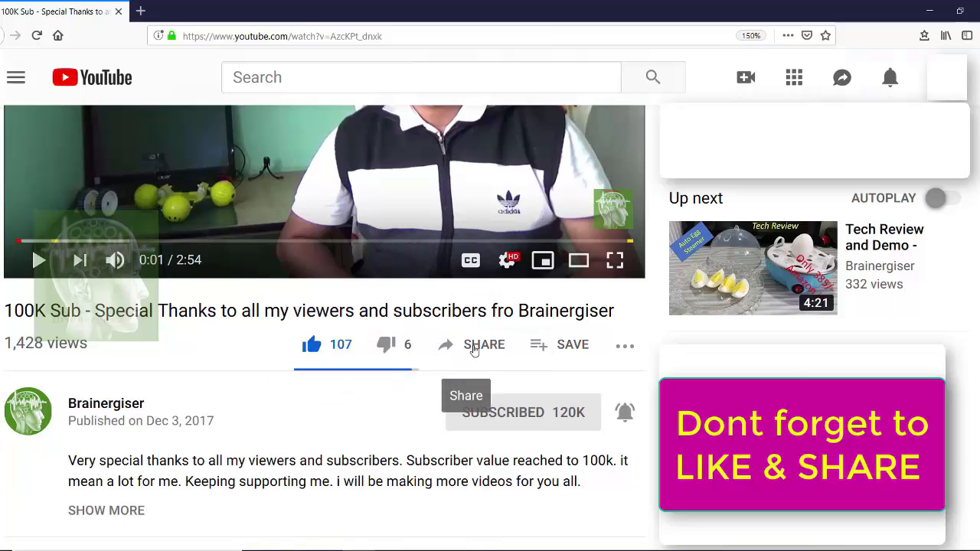
pyautogui.click(105, 405)
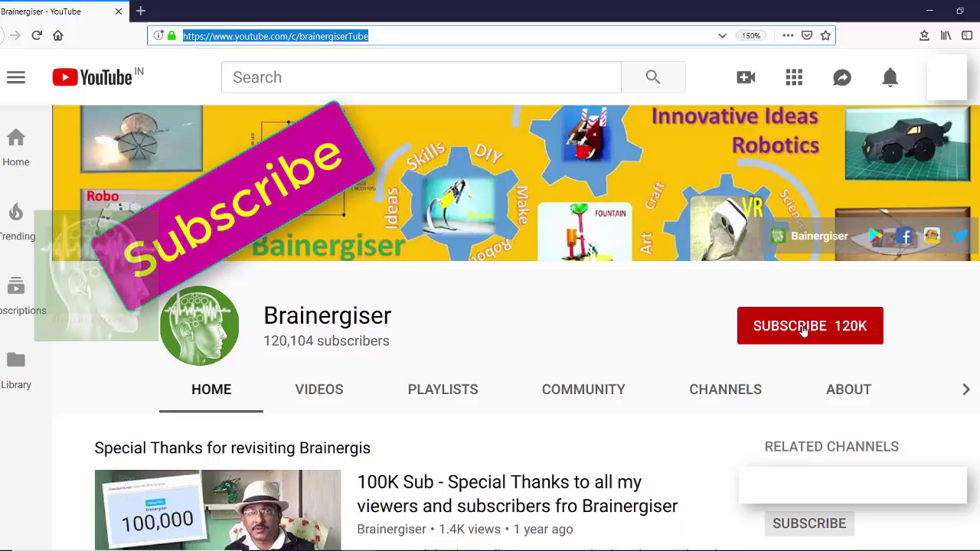
pyautogui.click(809, 325)
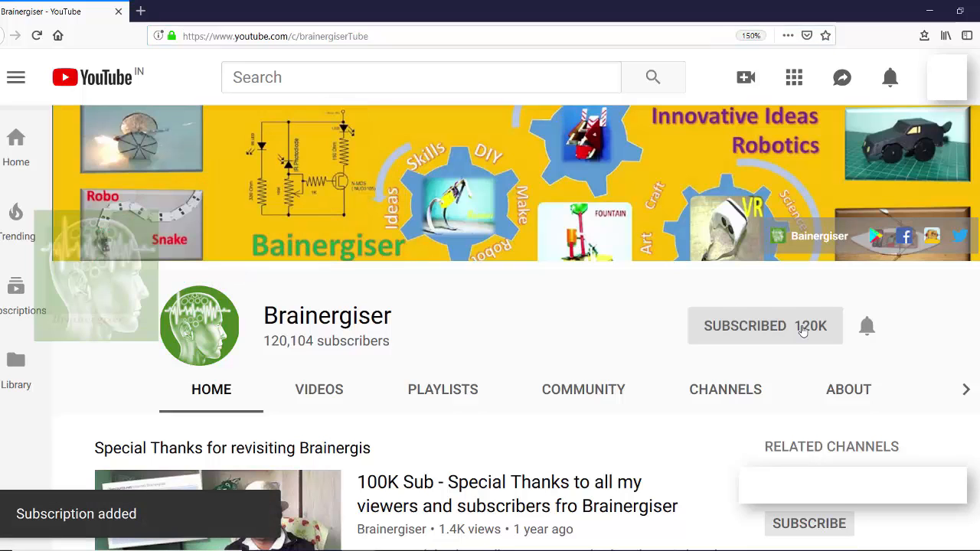